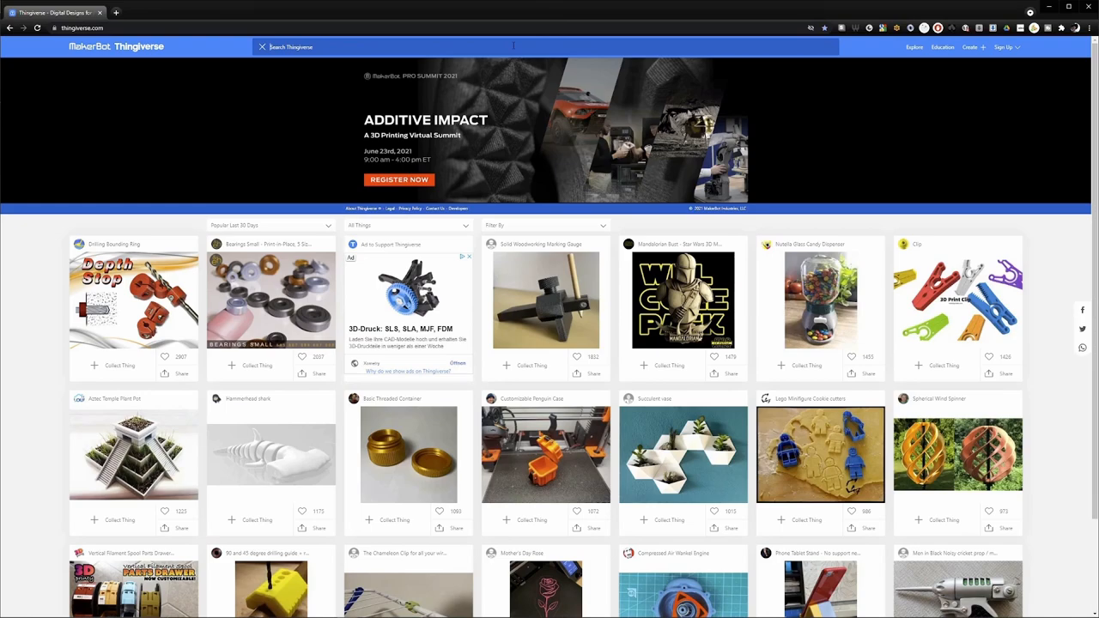
# Search 'smart temperature tower' on Thingiverse and download all files of the Smart compact temperature calibration tower
pyautogui.write('smart temperature tower')
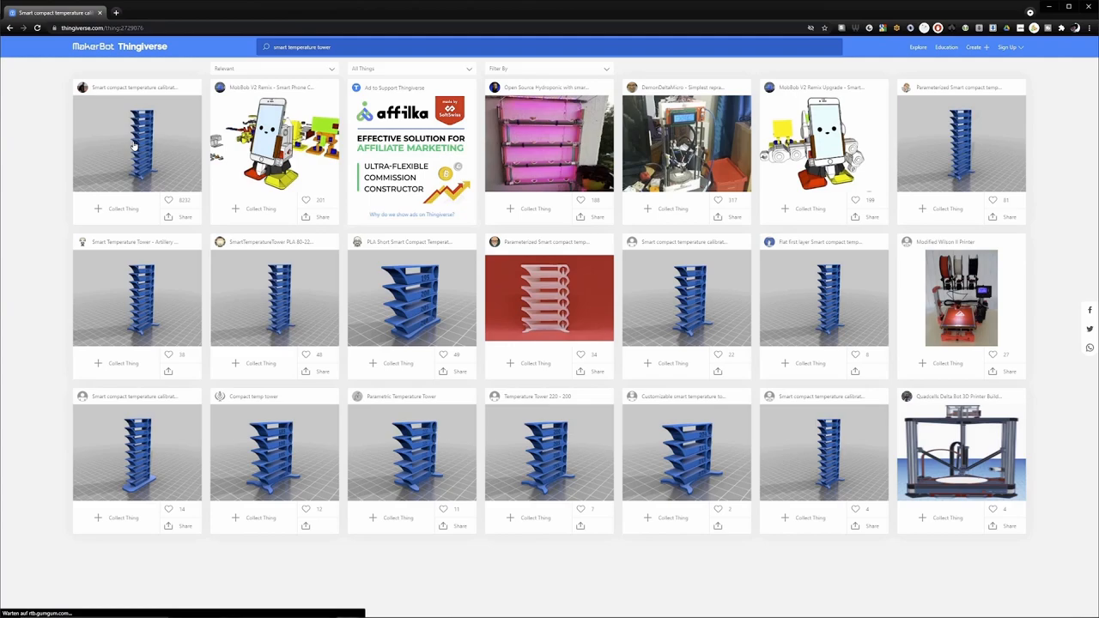
pyautogui.click(137, 144)
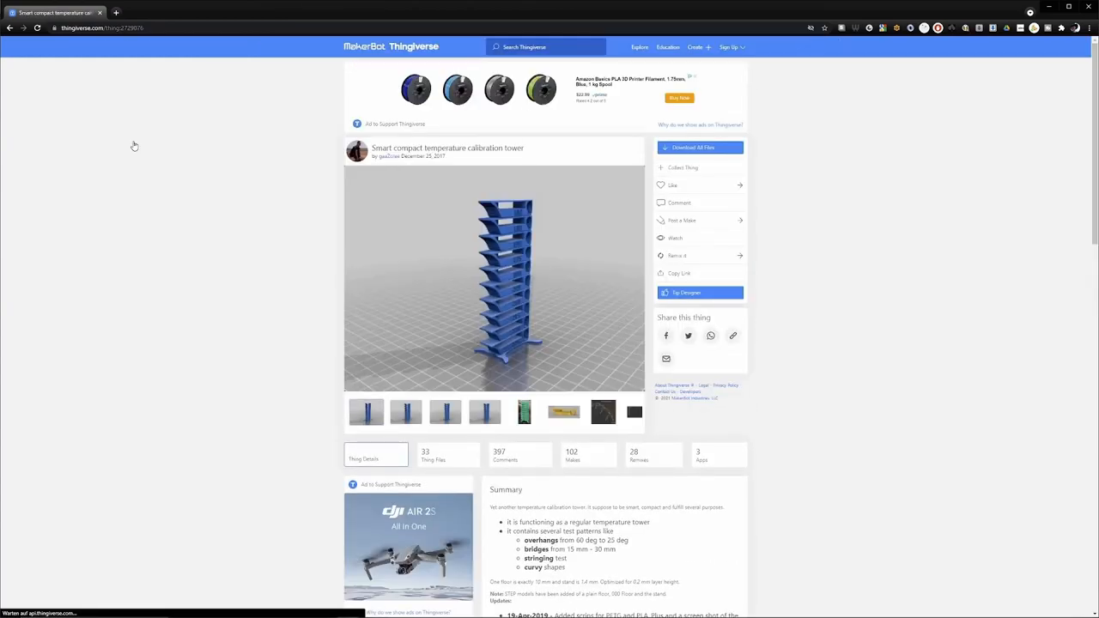
pyautogui.scroll(-3)
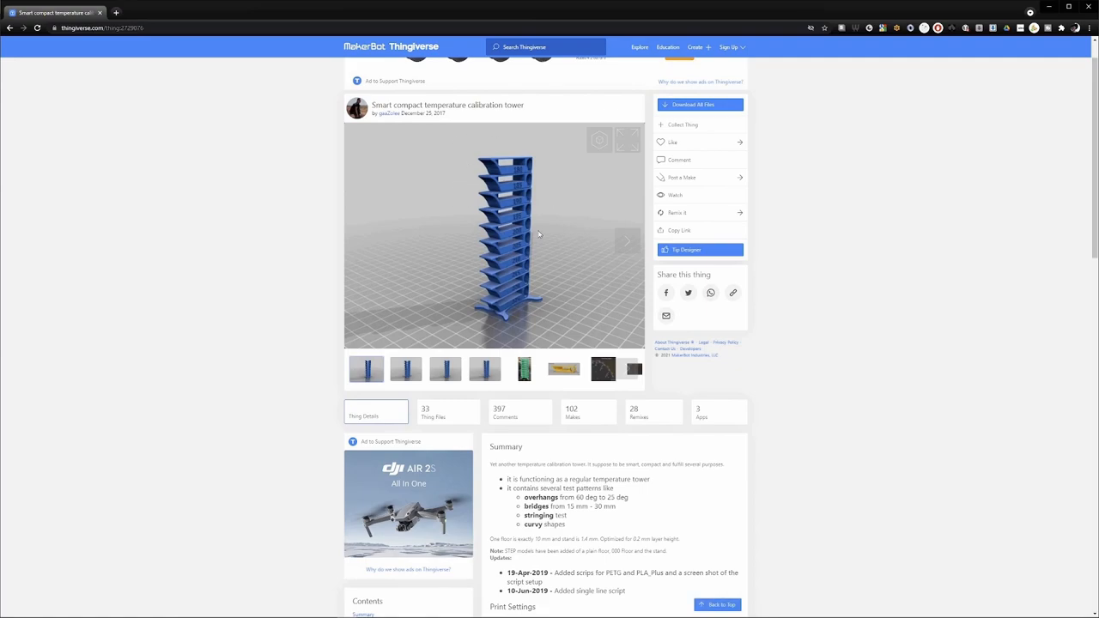
pyautogui.moveTo(557, 172)
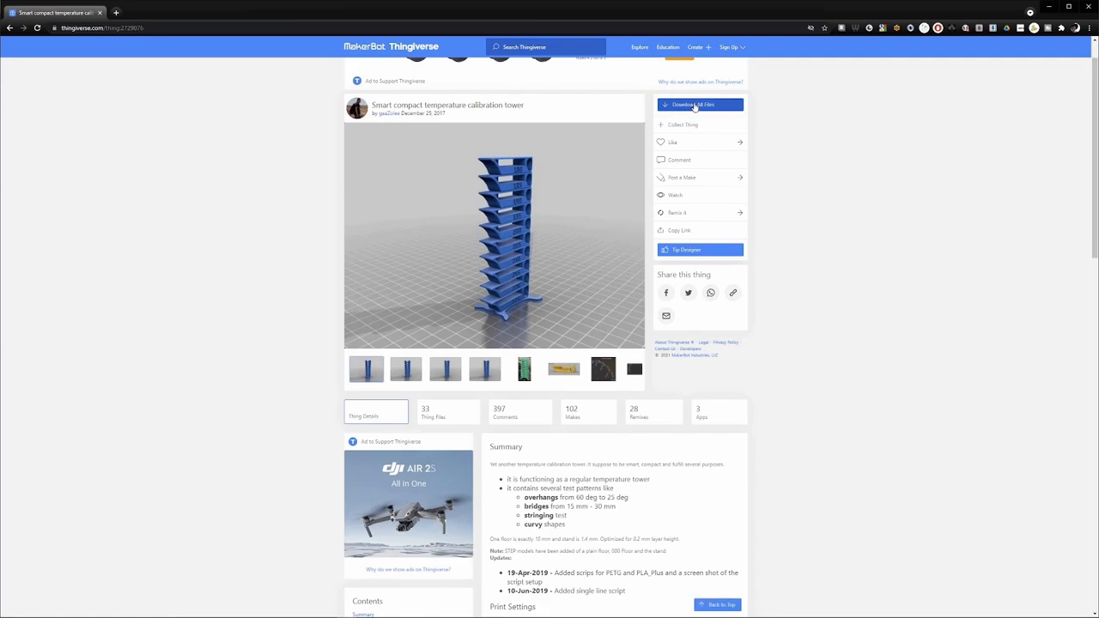
pyautogui.click(699, 104)
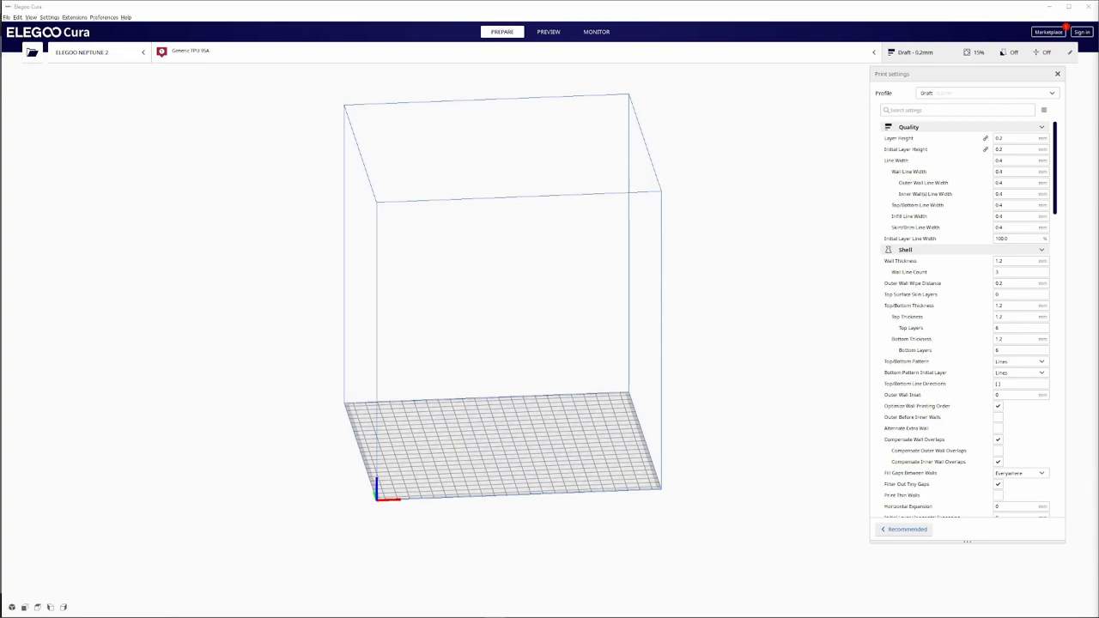
pyautogui.moveTo(453, 462)
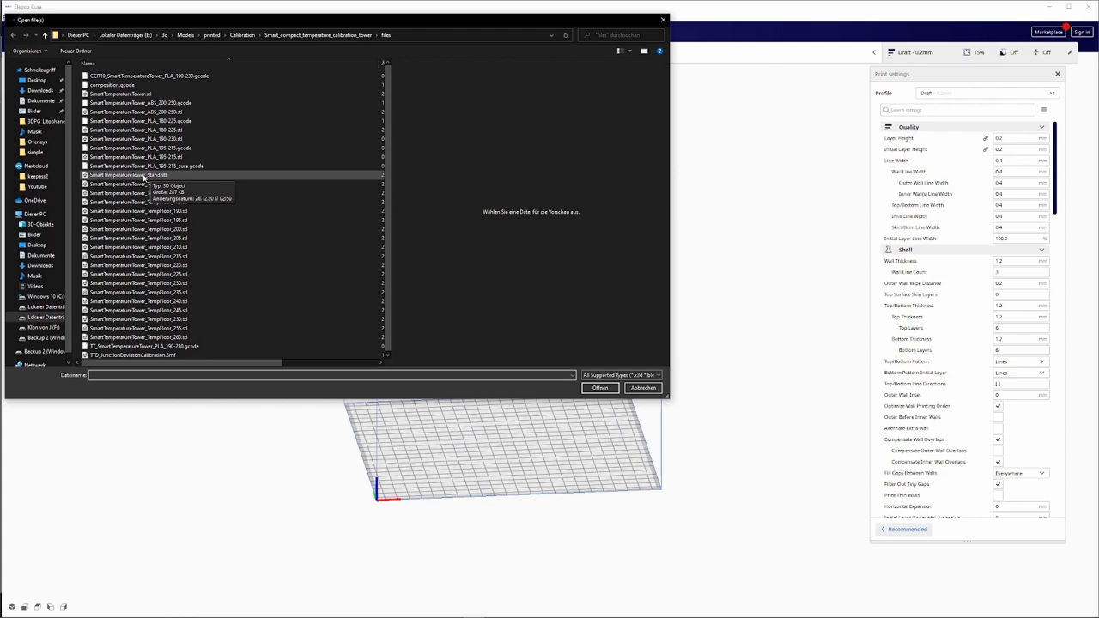
# Load SmartTemperatureTower_Stand.stl onto the build plate
pyautogui.click(129, 175)
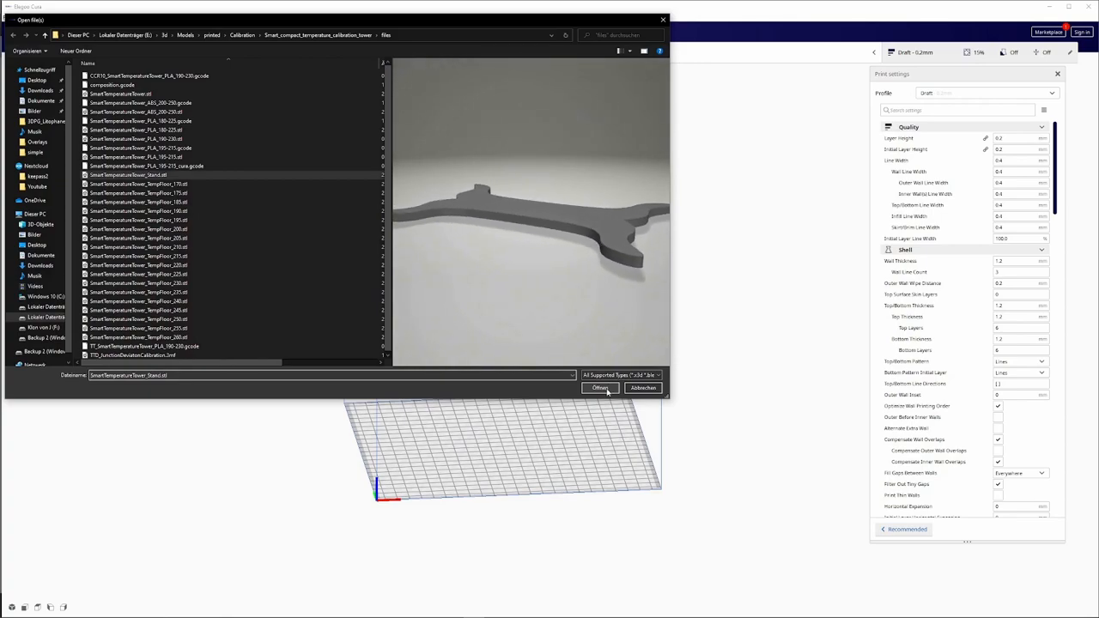
pyautogui.click(601, 387)
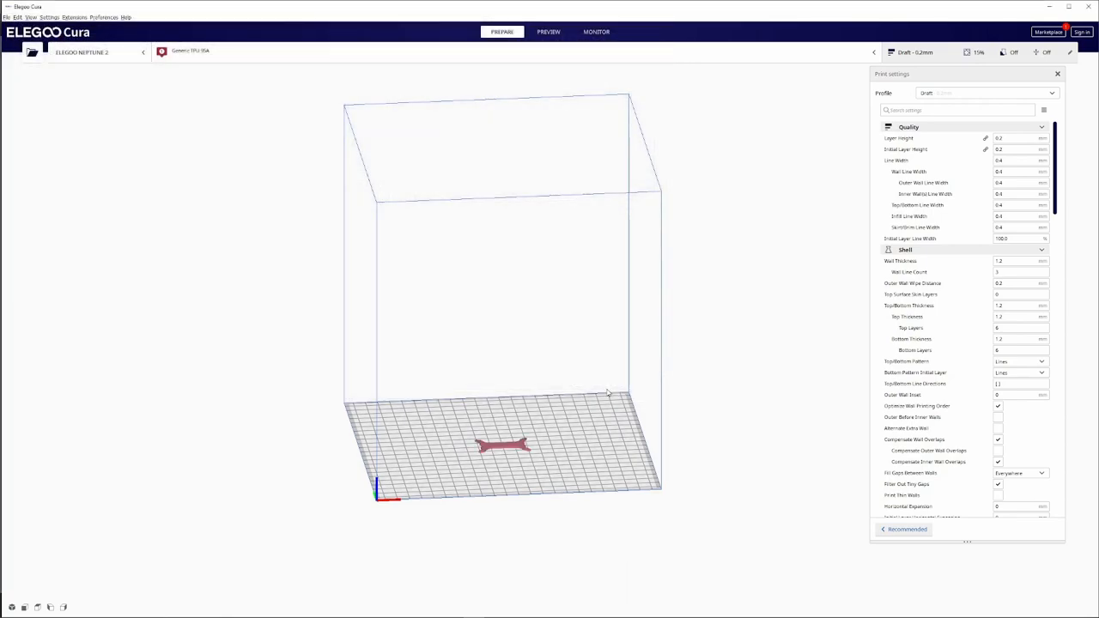
pyautogui.click(502, 445)
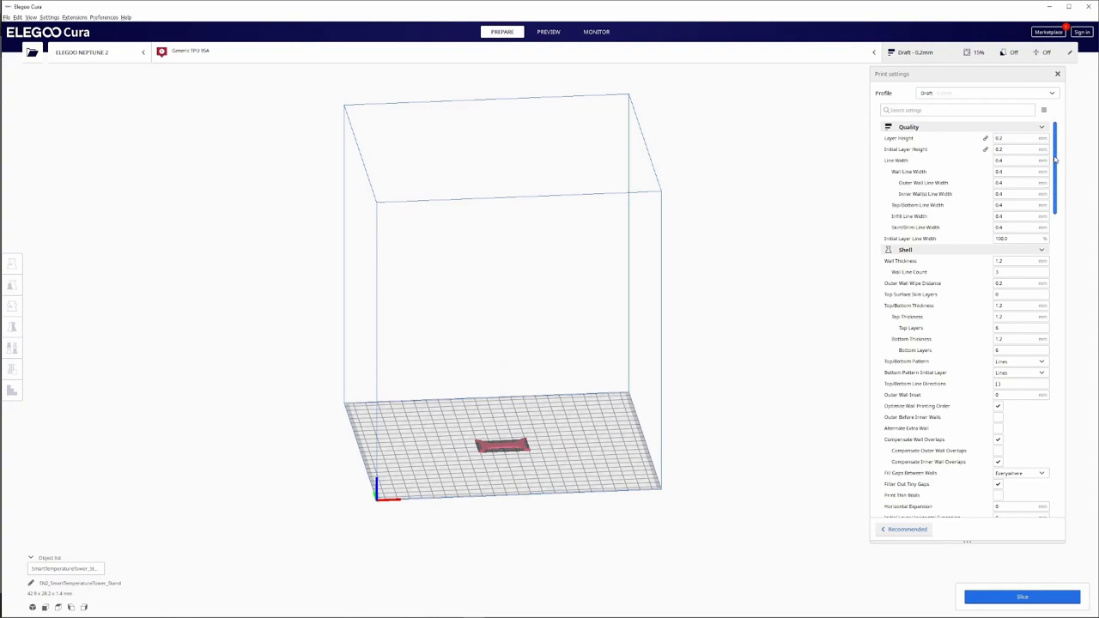
pyautogui.scroll(-3)
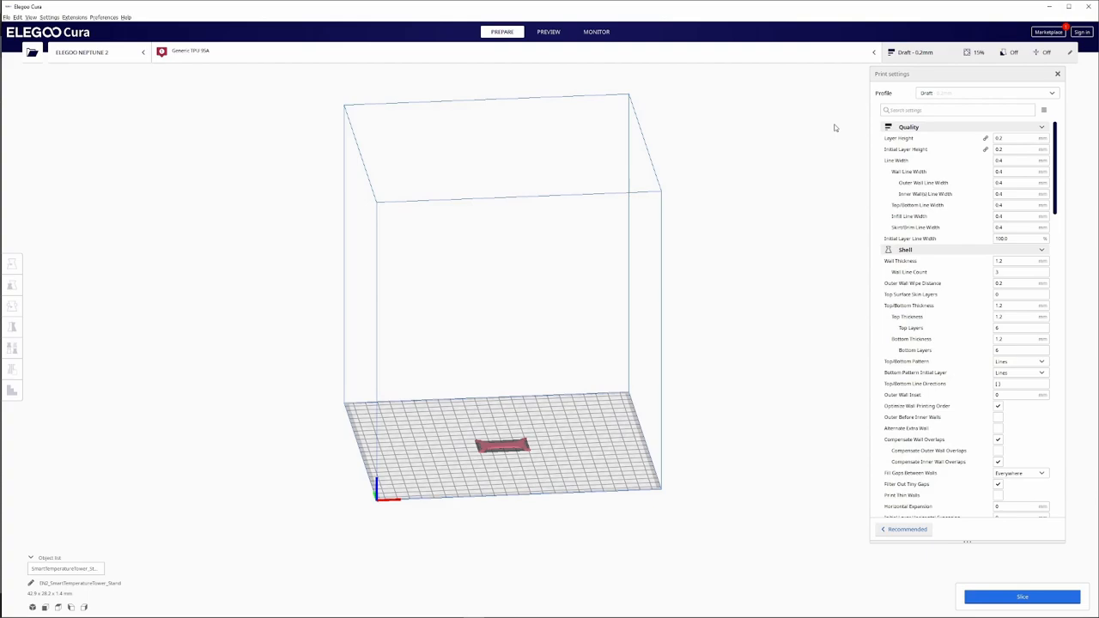
pyautogui.moveTo(801, 188)
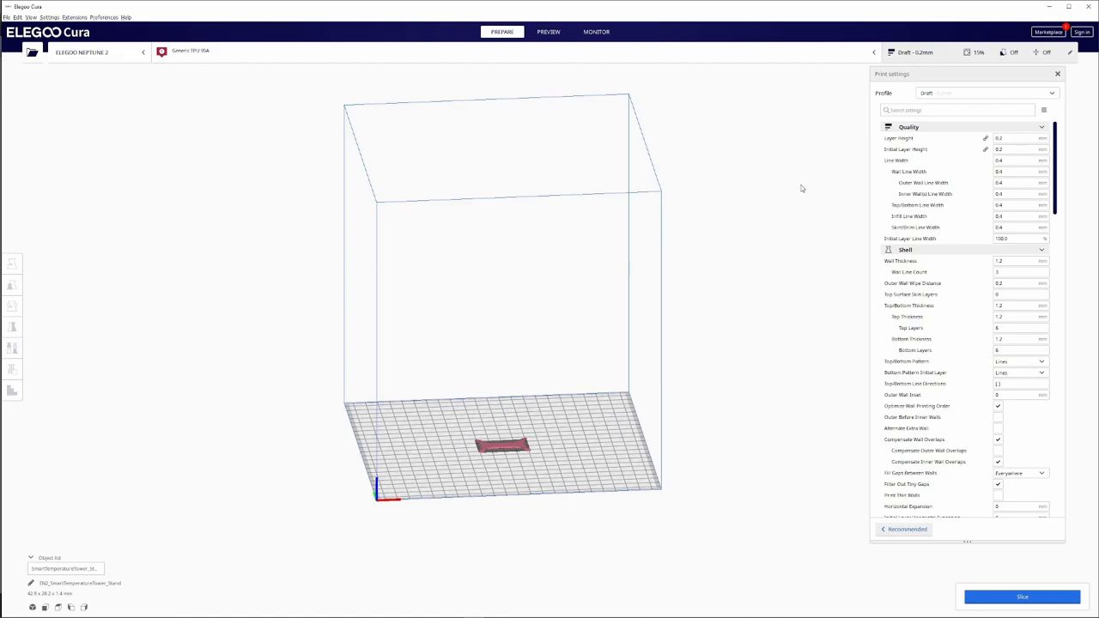
pyautogui.moveTo(684, 384)
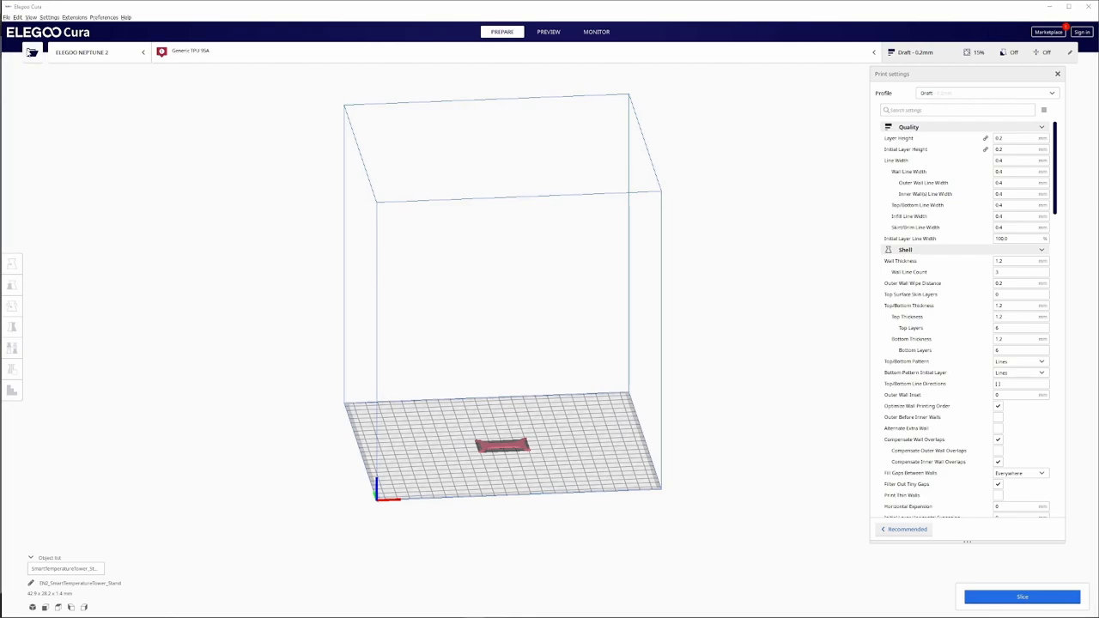
# Load the TempFloor_195.stl through TempFloor_225.stl floor models onto the build plate around the stand
pyautogui.click(32, 52)
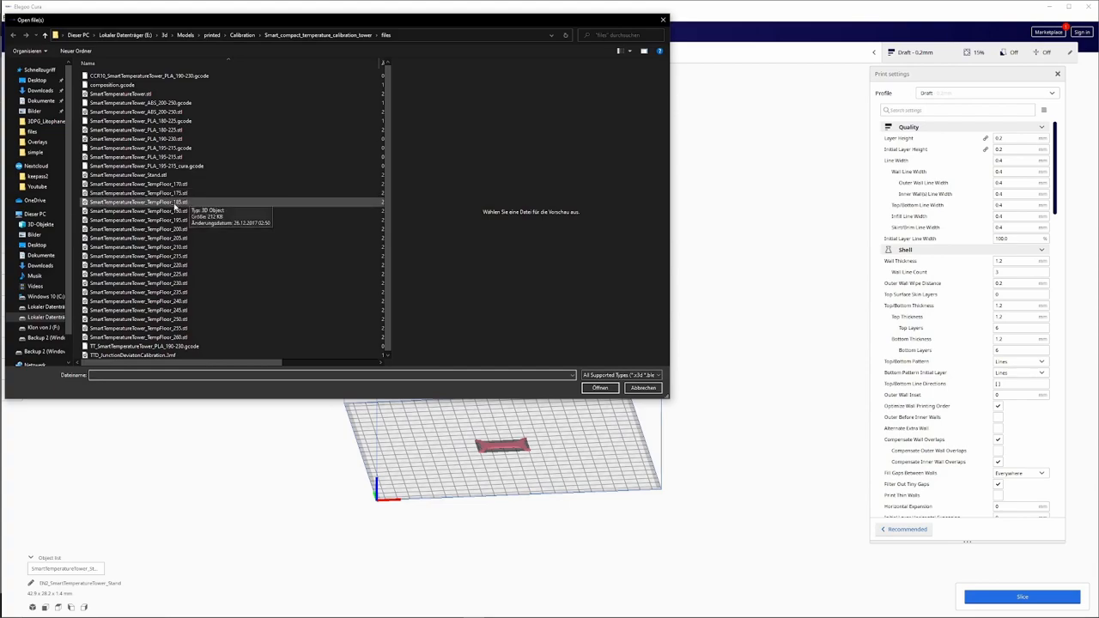
pyautogui.click(138, 220)
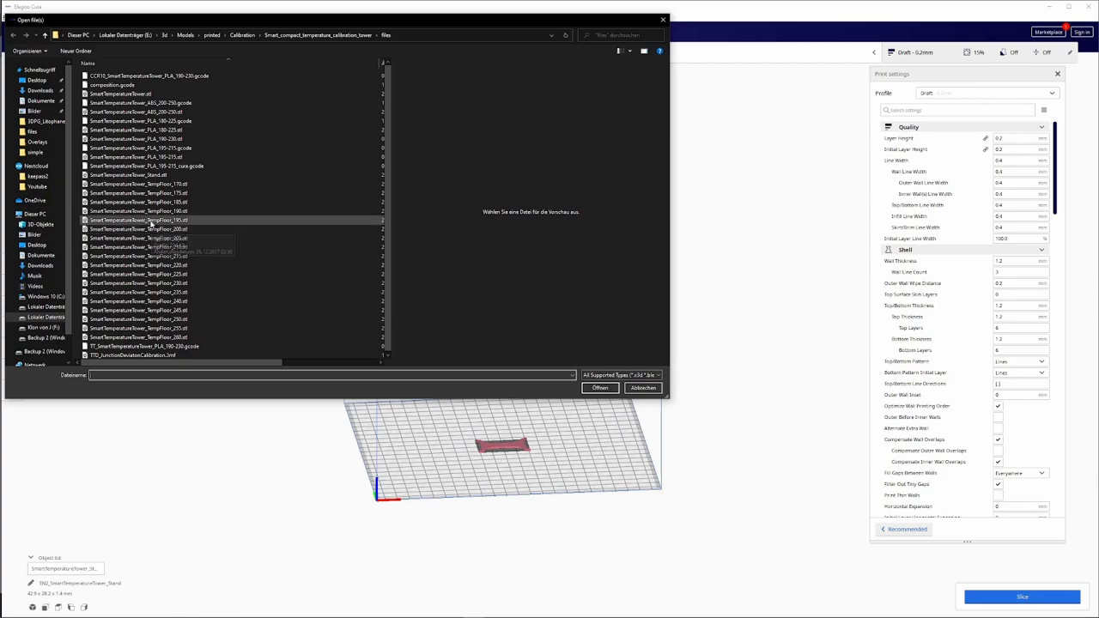
pyautogui.moveTo(151, 220)
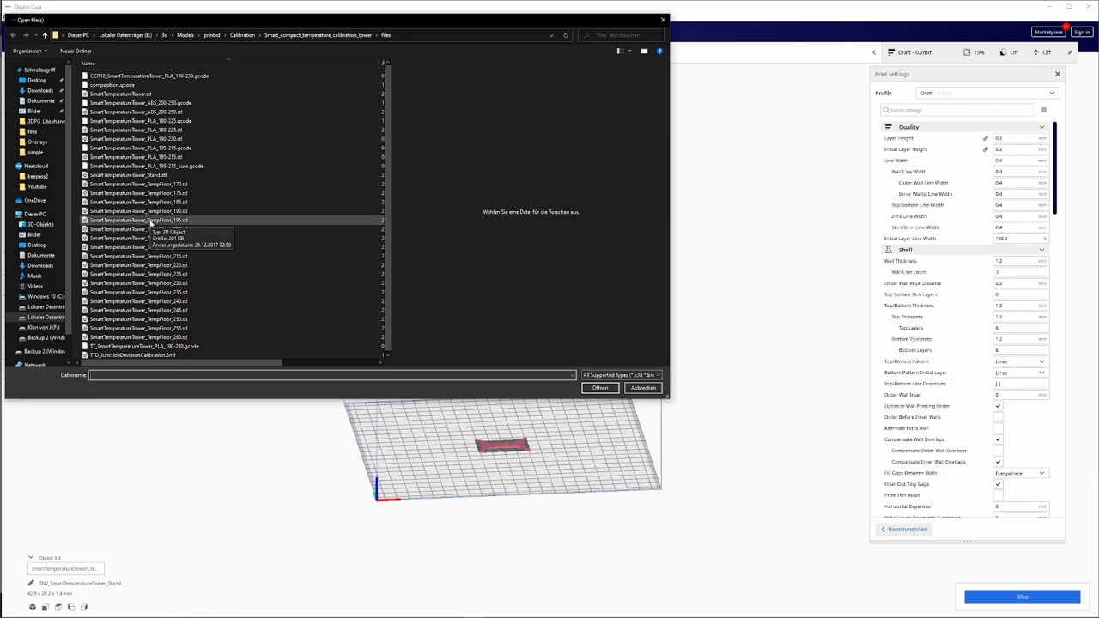
pyautogui.click(137, 219)
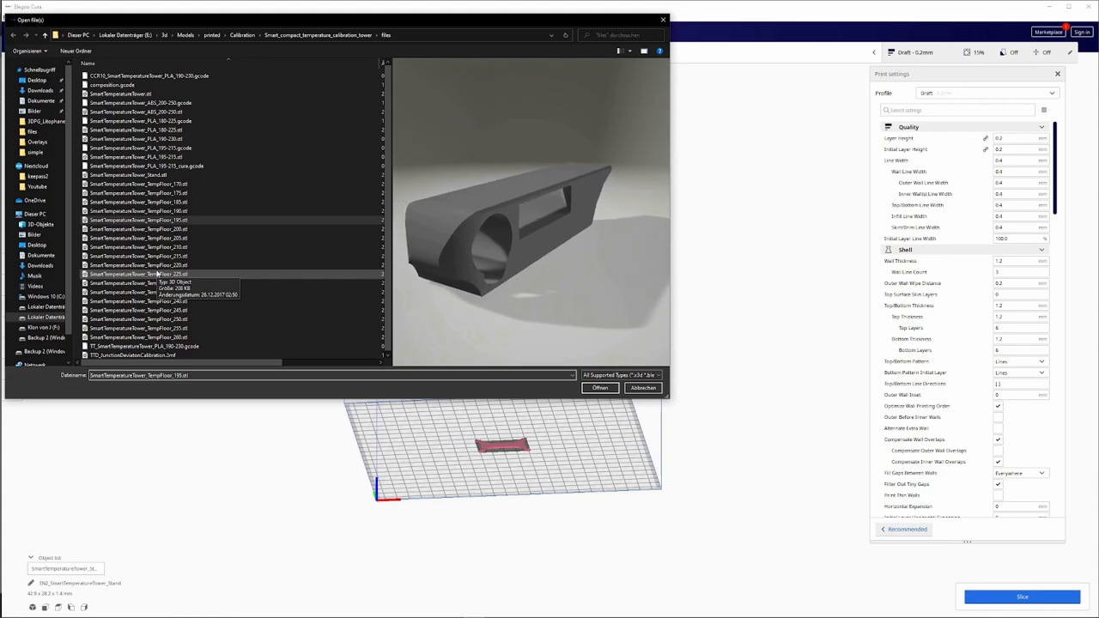
pyautogui.click(137, 283)
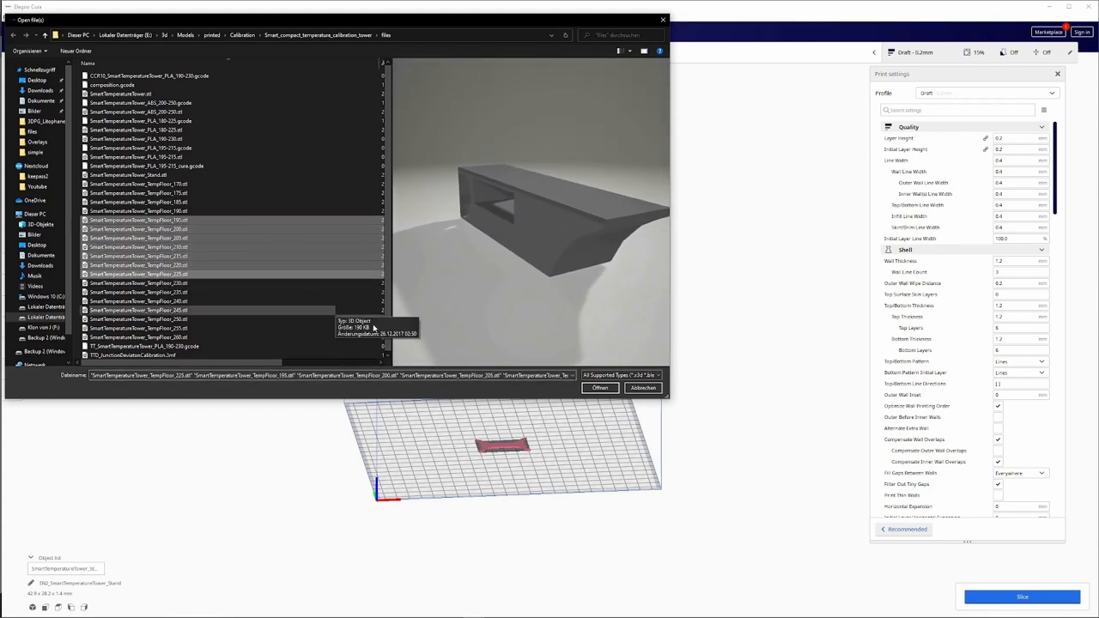
pyautogui.click(600, 388)
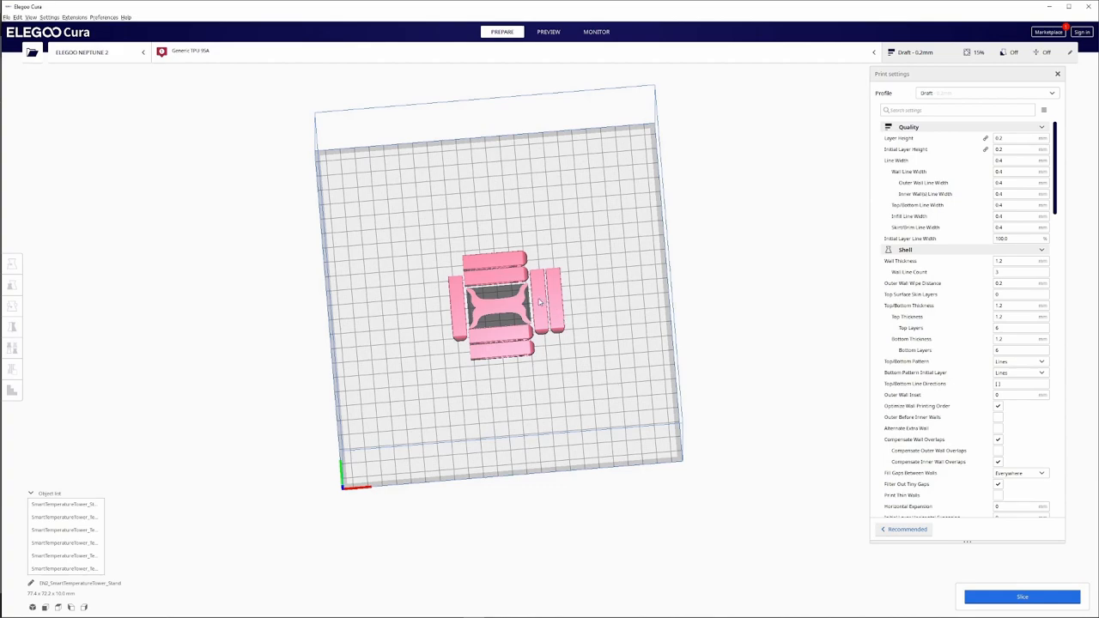
# Enable Uniform Scaling for a selected floor piece so it resizes proportionally
pyautogui.click(12, 285)
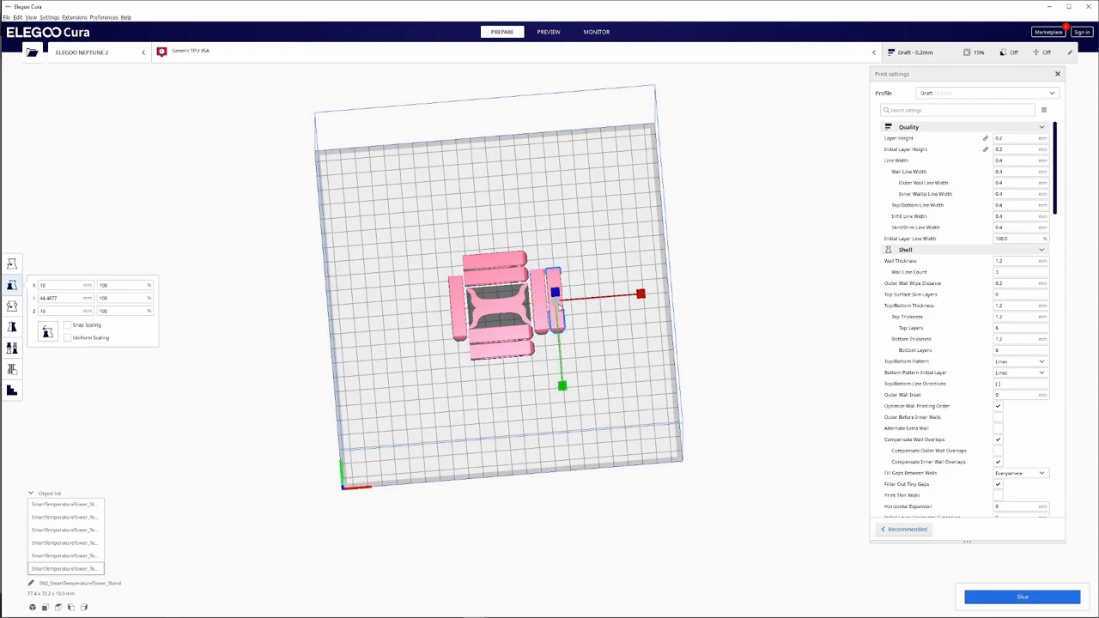
pyautogui.click(68, 338)
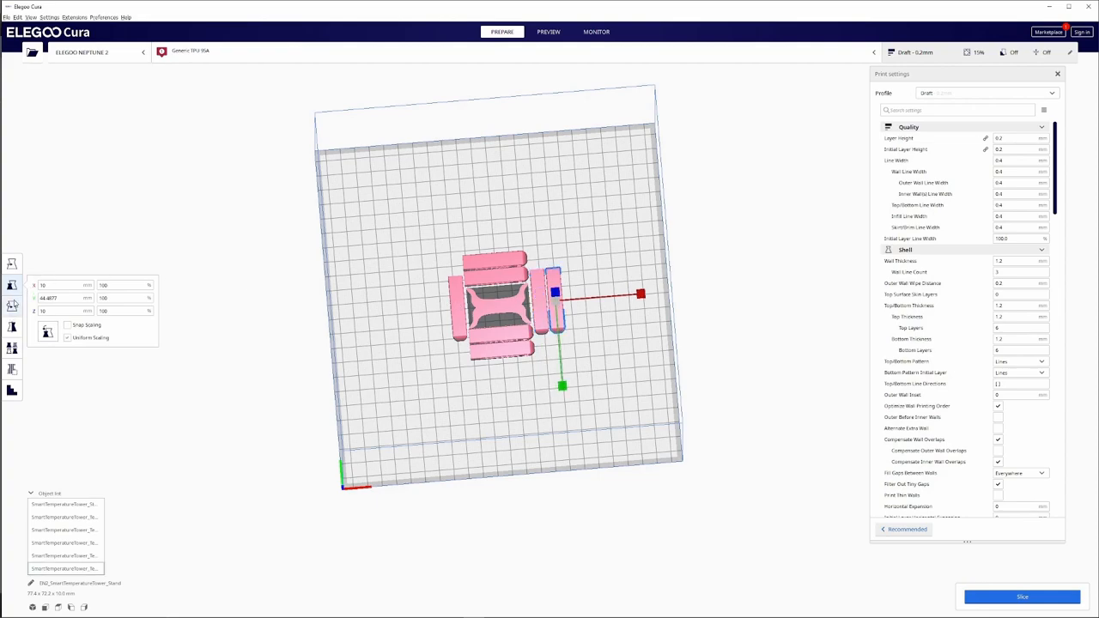
pyautogui.click(12, 306)
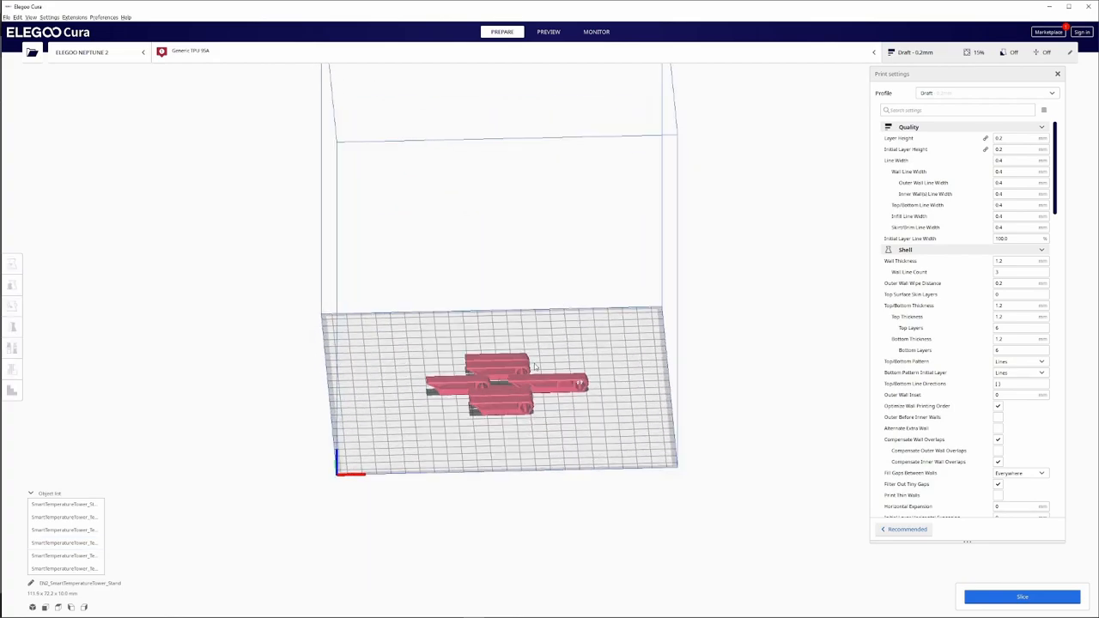
# Select all models and merge the stand and floor pieces into a single Group #1
pyautogui.rightClick(532, 367)
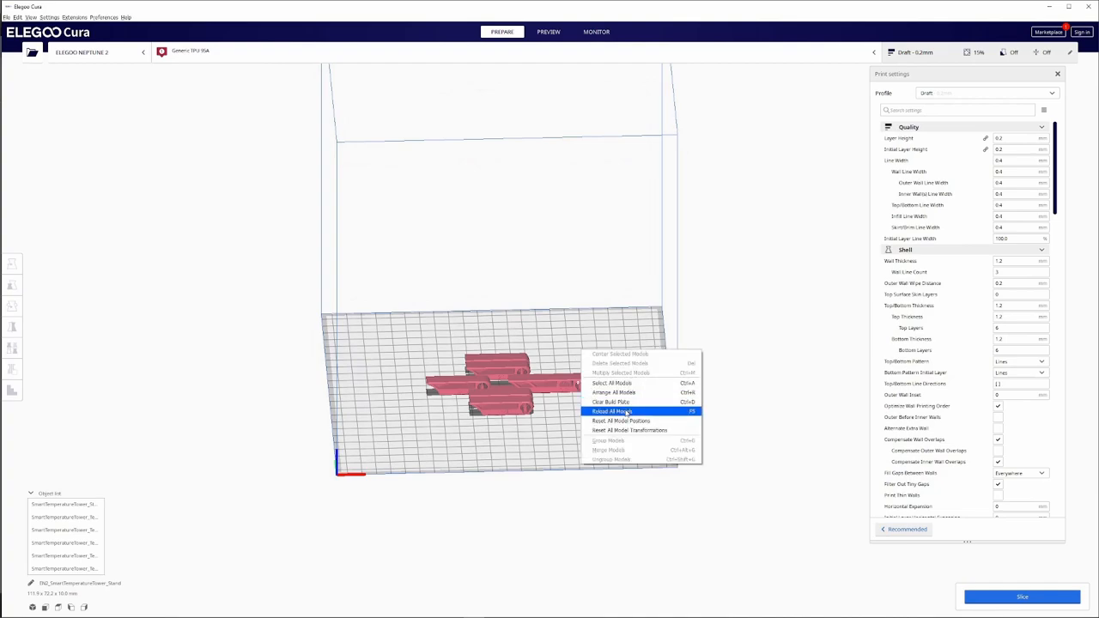
pyautogui.moveTo(613, 392)
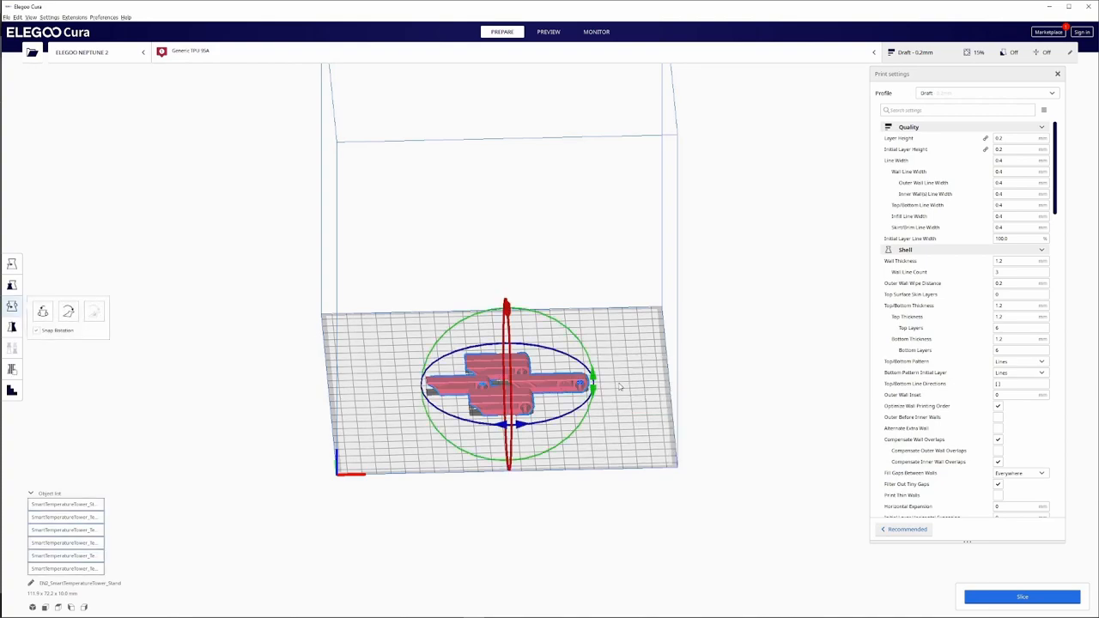
pyautogui.rightClick(618, 386)
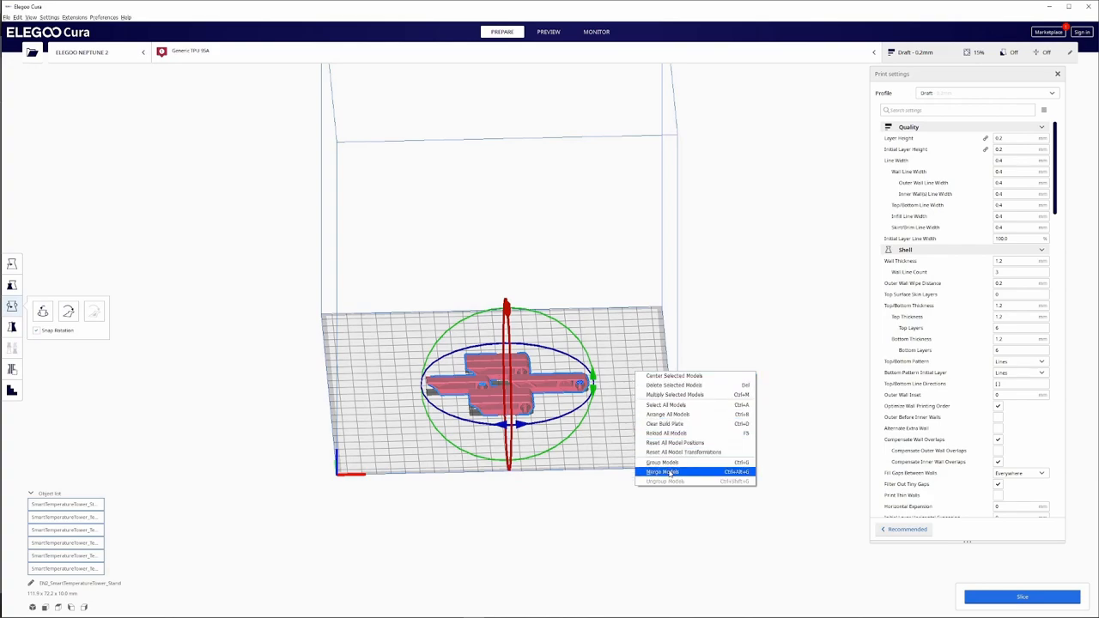
pyautogui.click(662, 471)
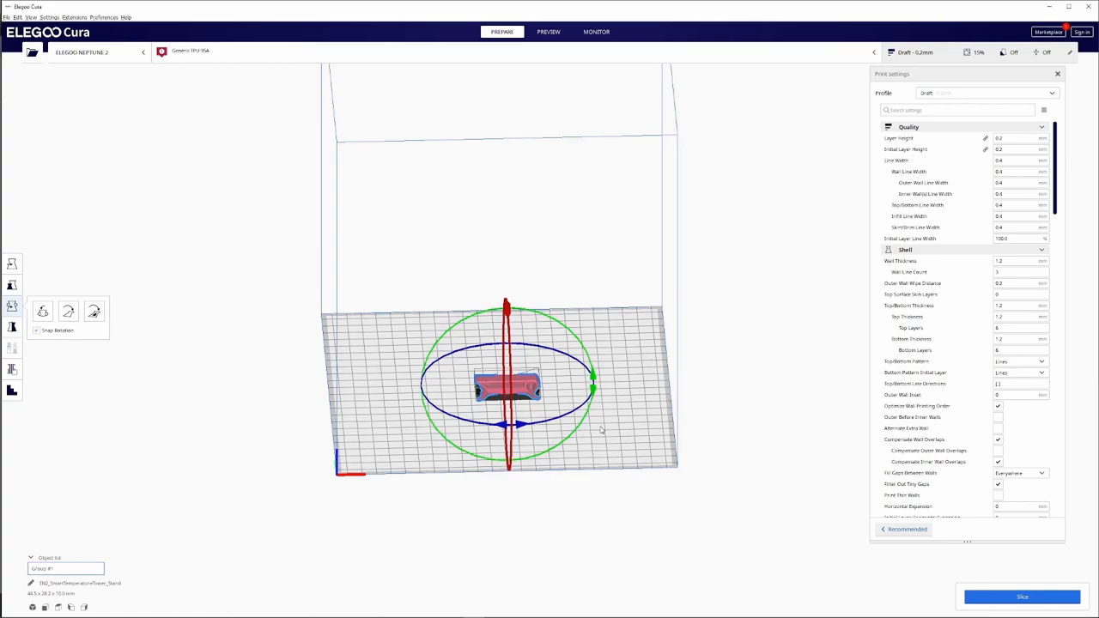
pyautogui.moveTo(601, 430); pyautogui.dragTo(529, 509)
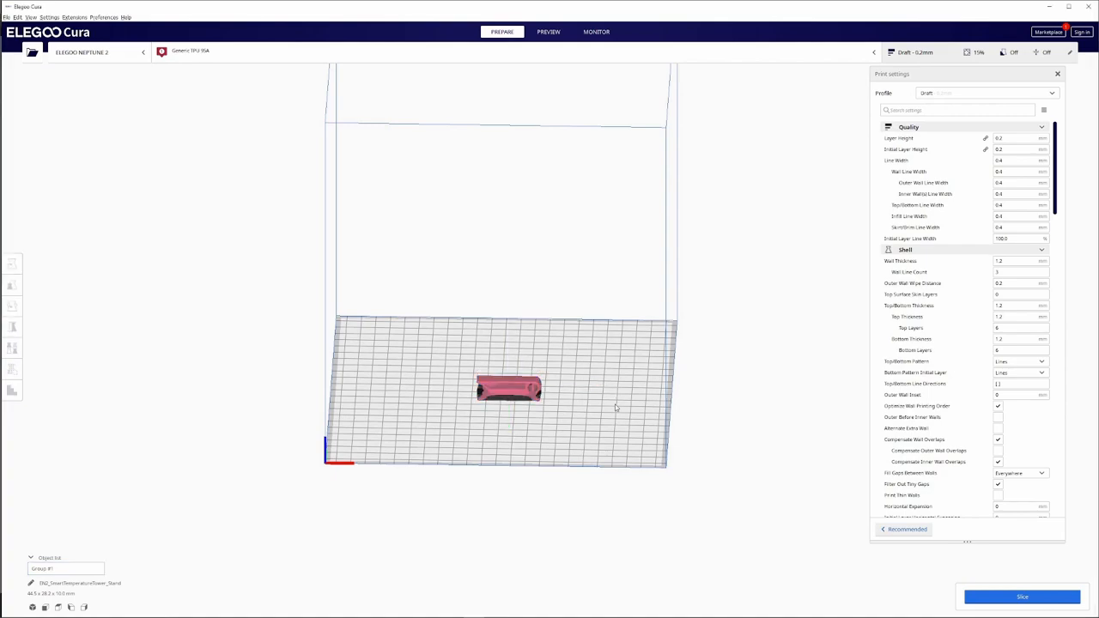
pyautogui.moveTo(617, 388)
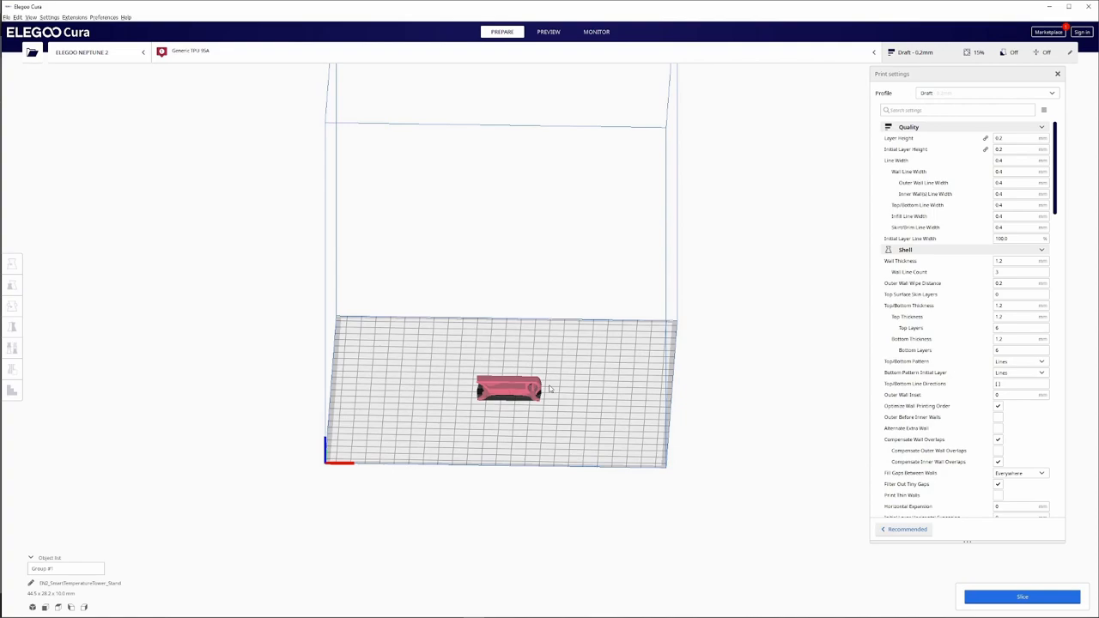
pyautogui.moveTo(559, 387)
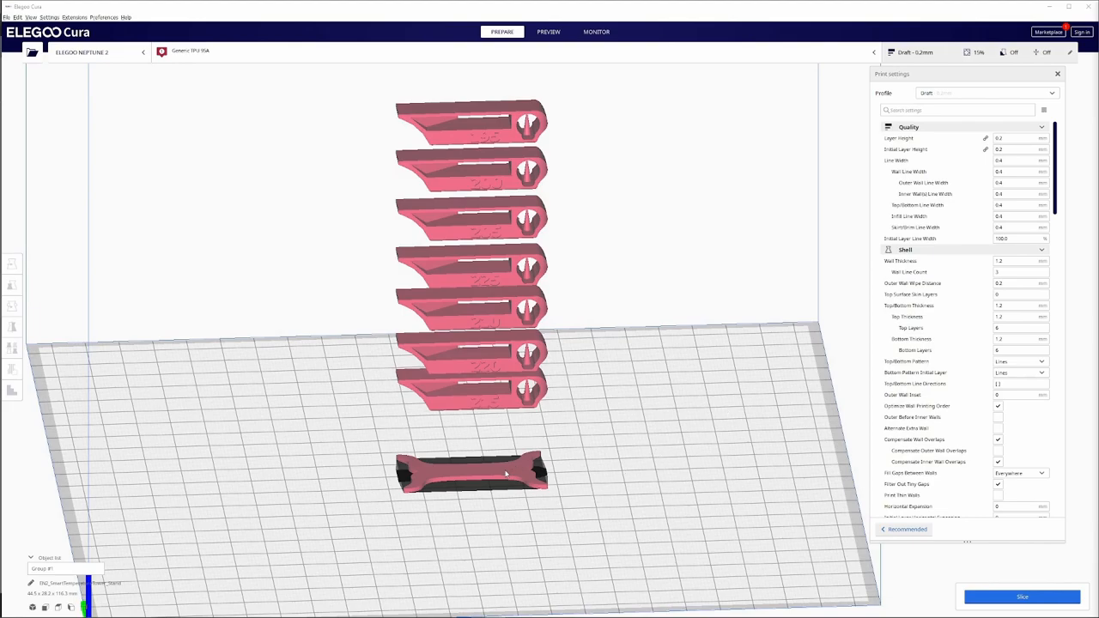
# Load the seven temperature floor pieces so they hover above the stand in Group #1
pyautogui.click(12, 285)
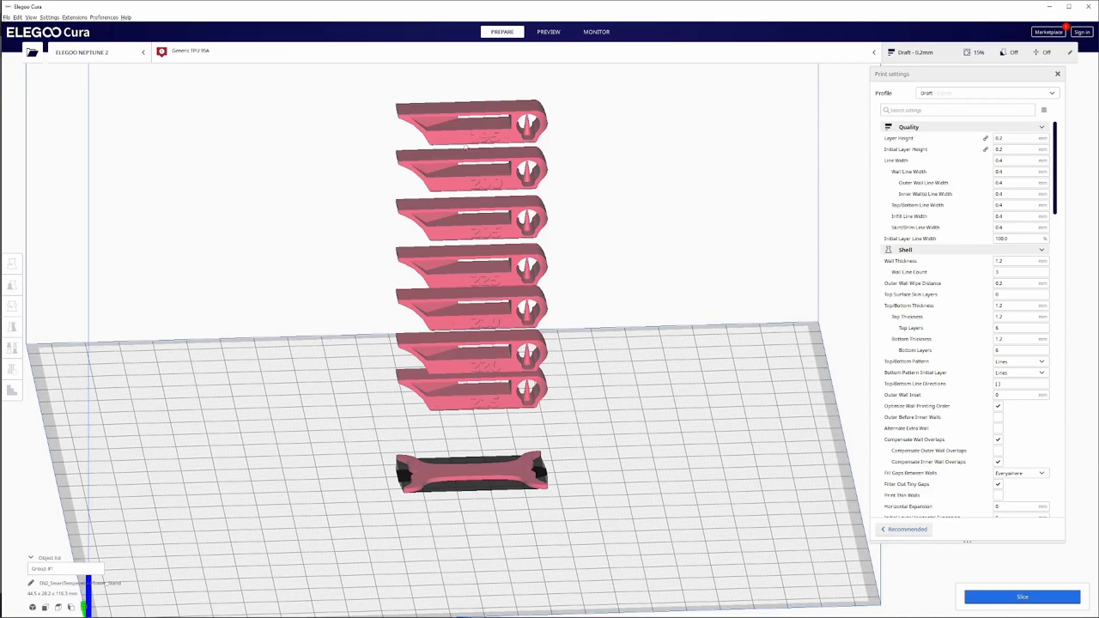
pyautogui.moveTo(490, 153)
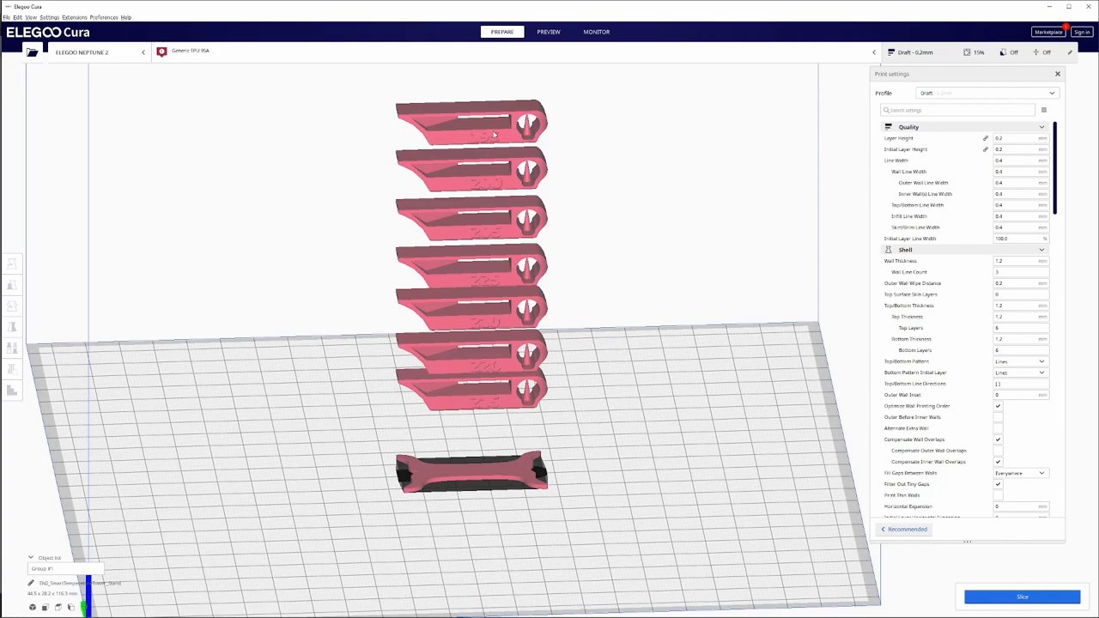
pyautogui.moveTo(502, 138)
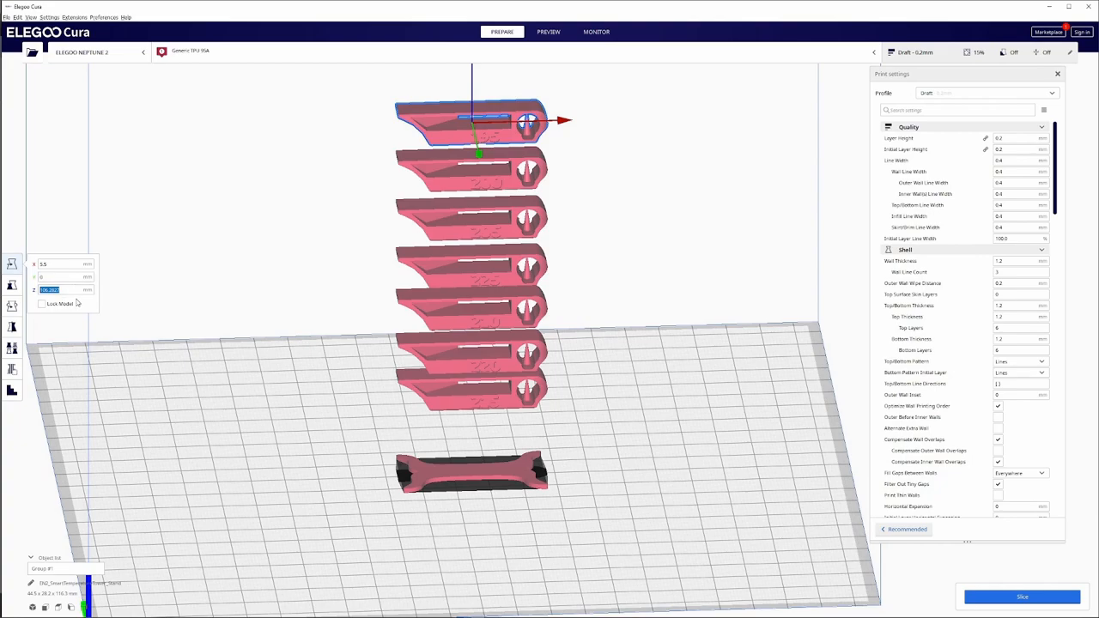
# Lower the first floors onto the stand by setting their Z heights (1, then 15)
pyautogui.write('1.4')
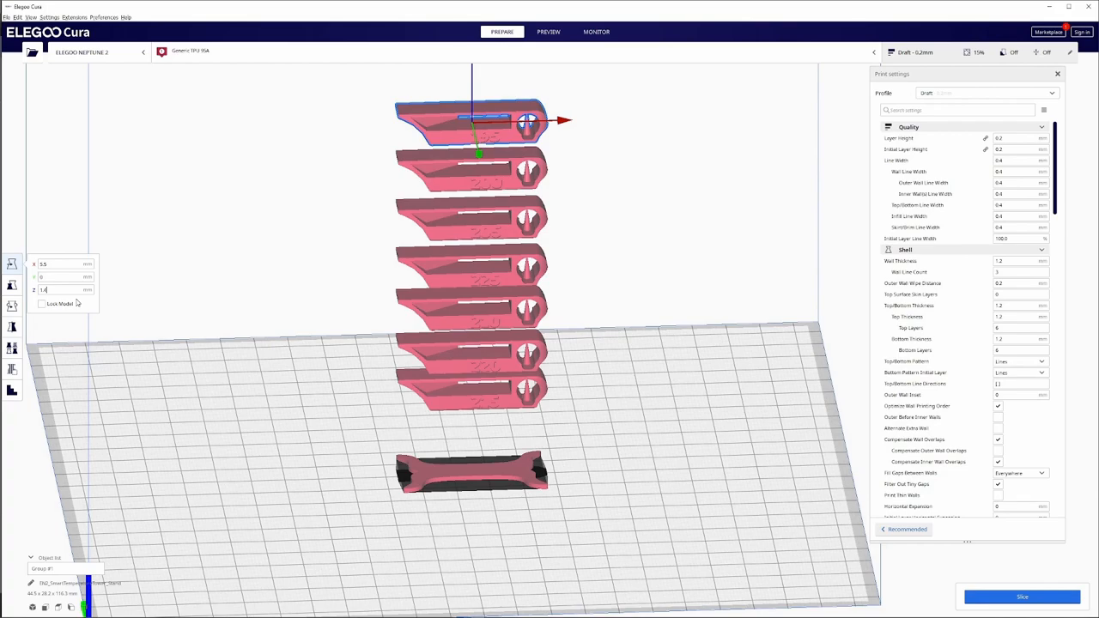
pyautogui.click(471, 464)
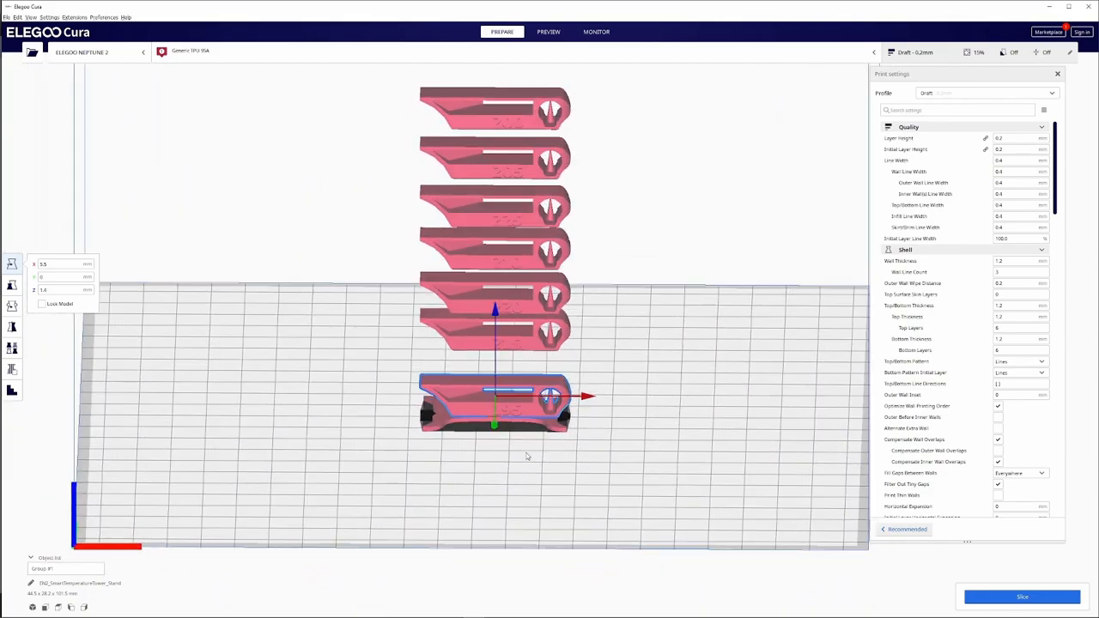
pyautogui.moveTo(113, 329)
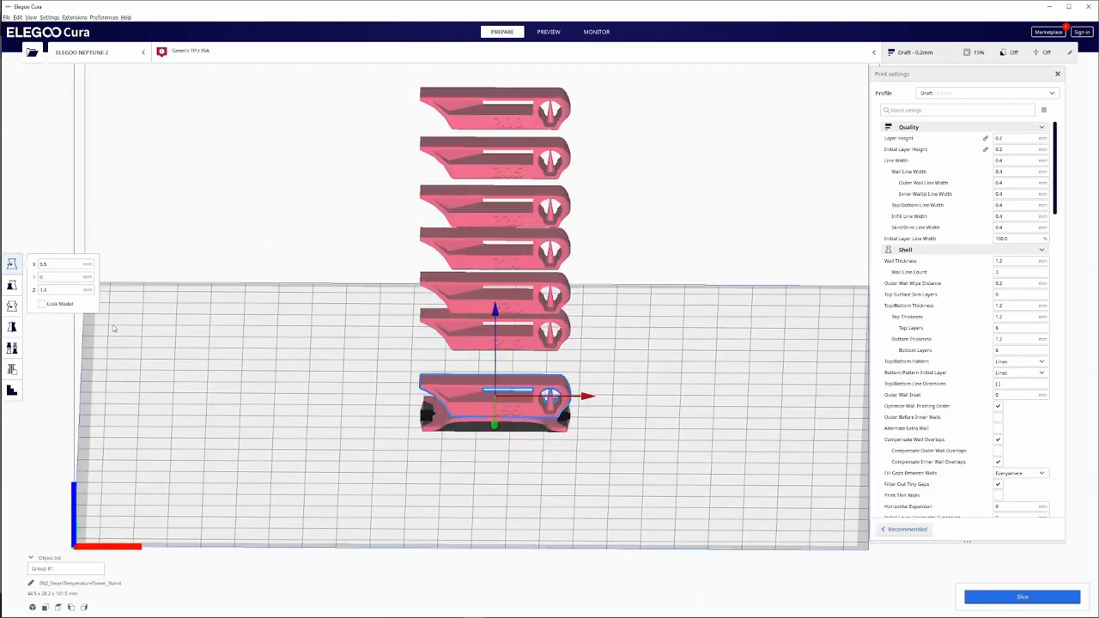
pyautogui.click(12, 284)
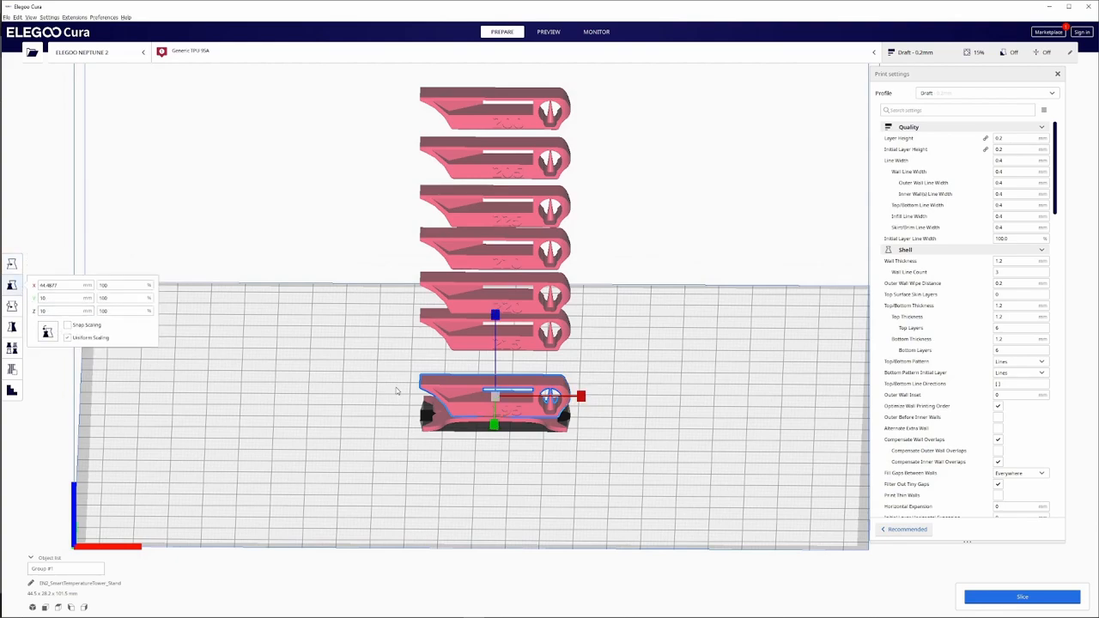
pyautogui.click(67, 325)
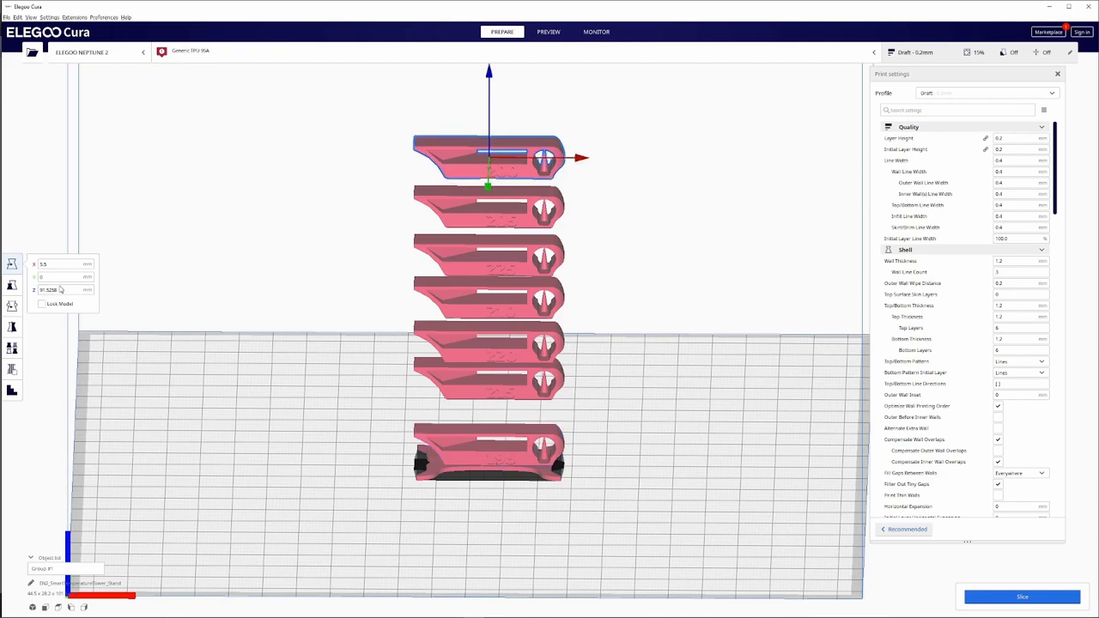
pyautogui.click(47, 289)
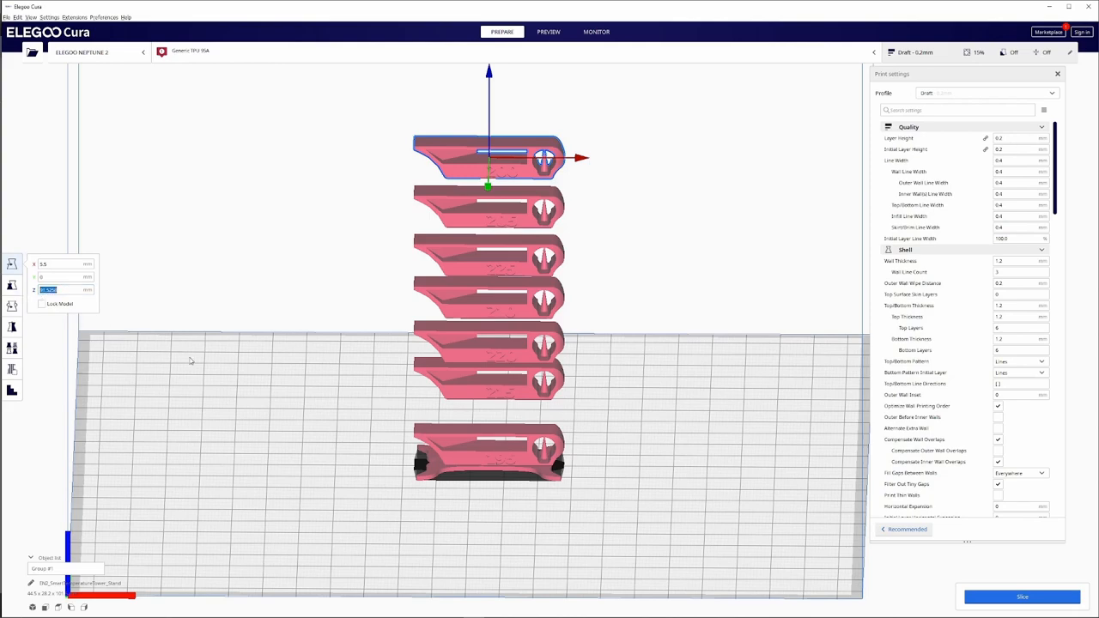
pyautogui.write('15')
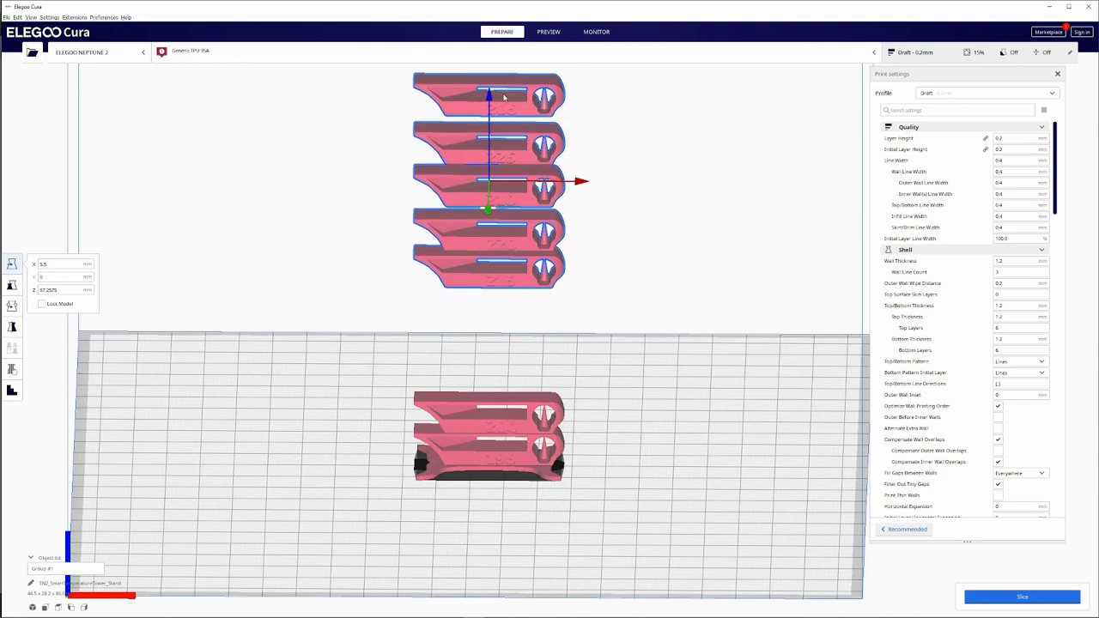
pyautogui.moveTo(500, 252)
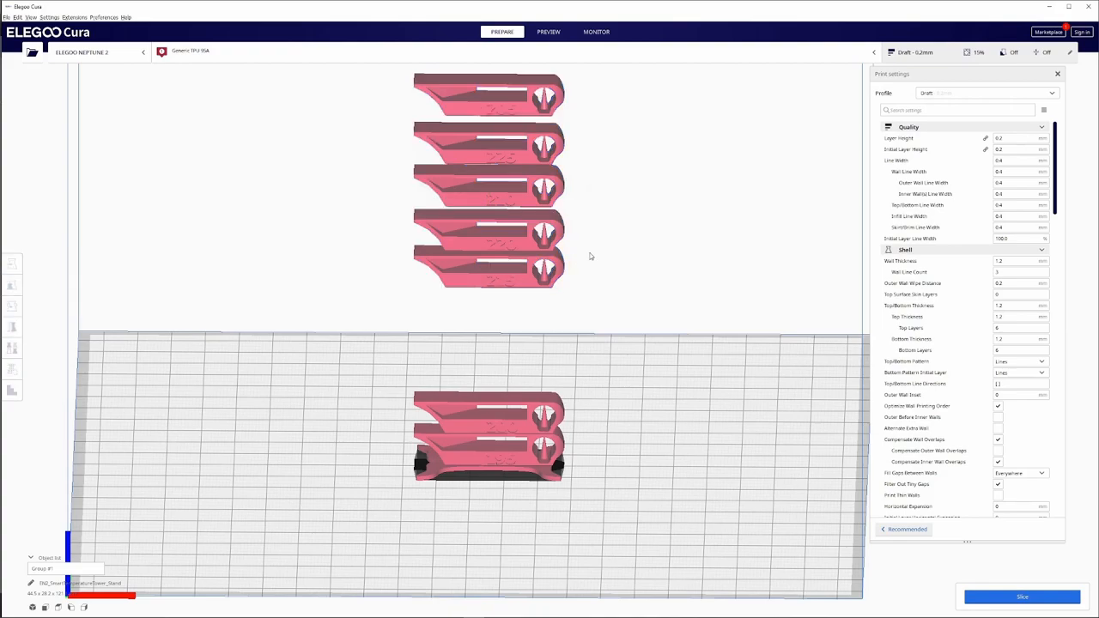
pyautogui.moveTo(502, 110)
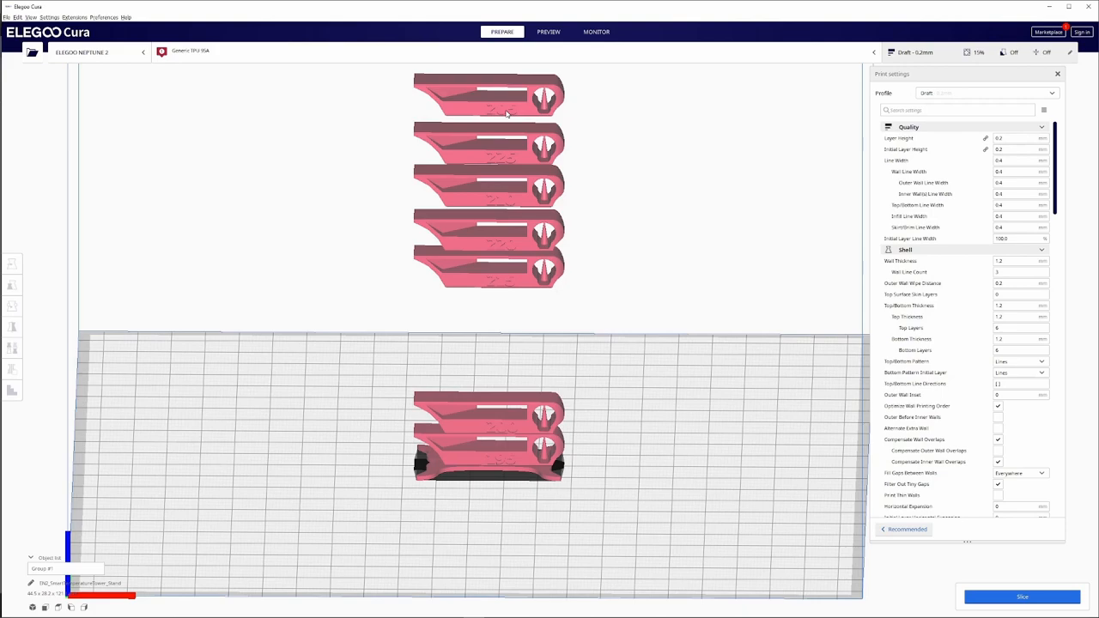
# Seat the upper floors with Z values 22.4 and 81.4, completing a 71 mm tower
pyautogui.click(487, 95)
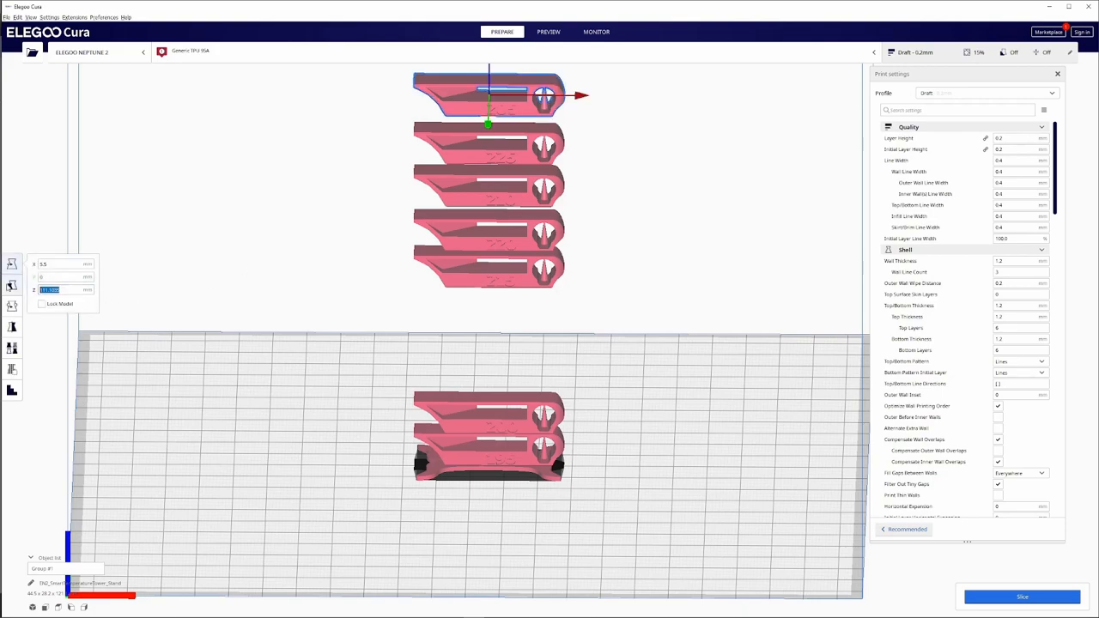
pyautogui.write('22.4')
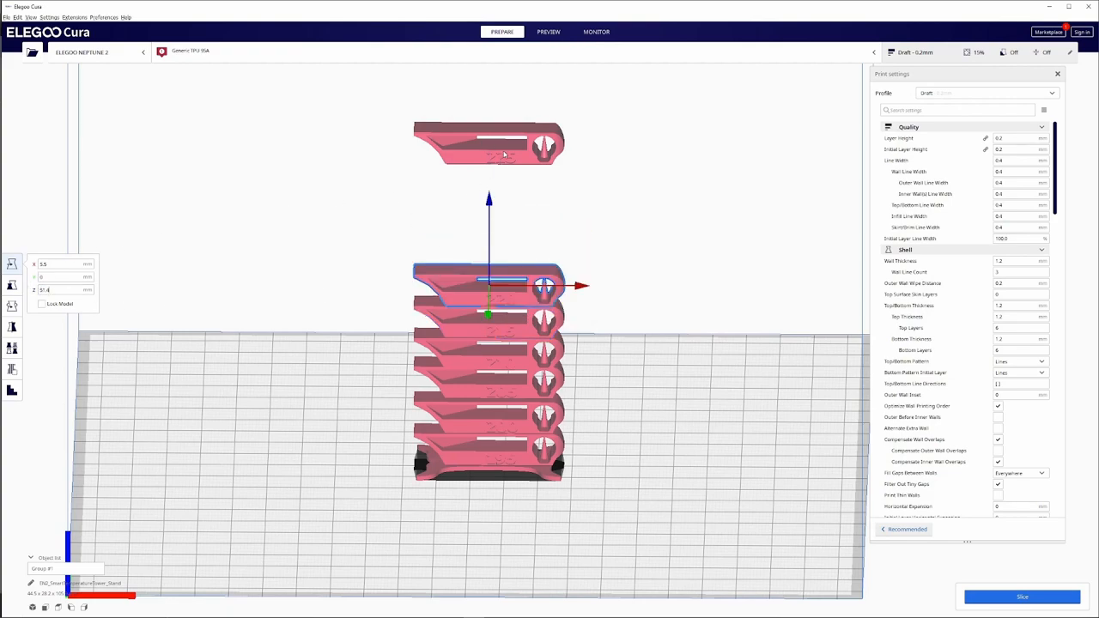
pyautogui.moveTo(514, 158)
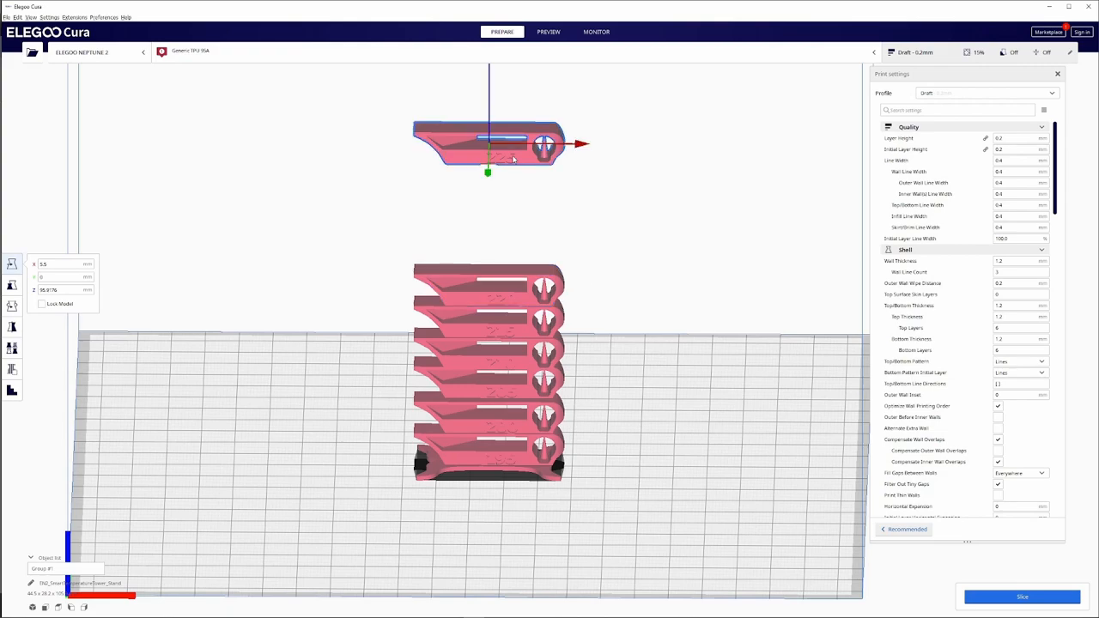
pyautogui.moveTo(297, 196)
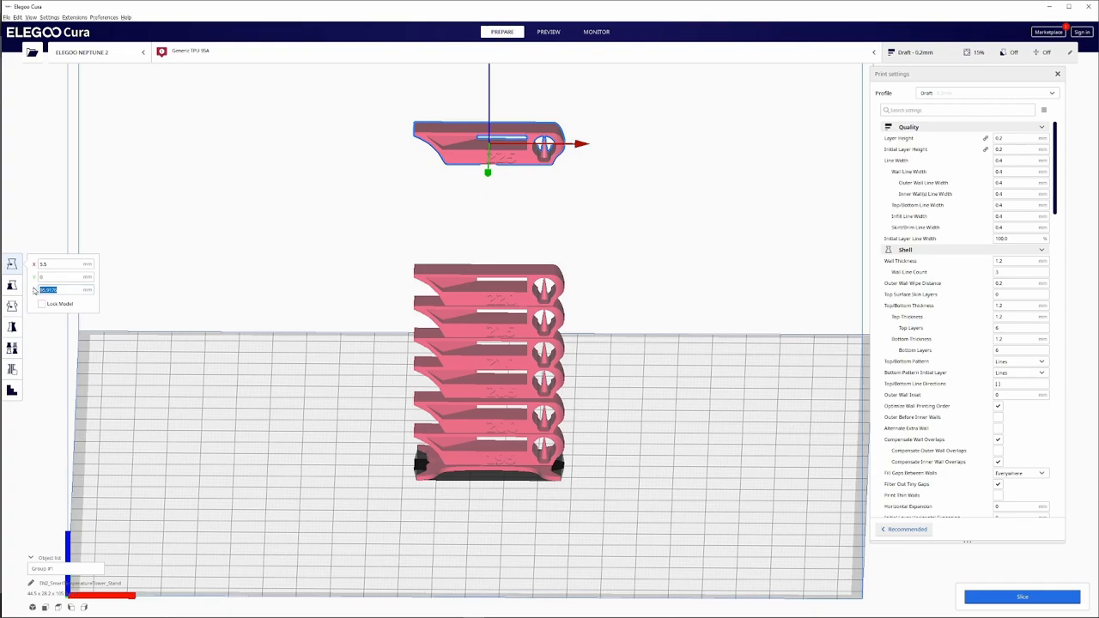
pyautogui.write('81.4')
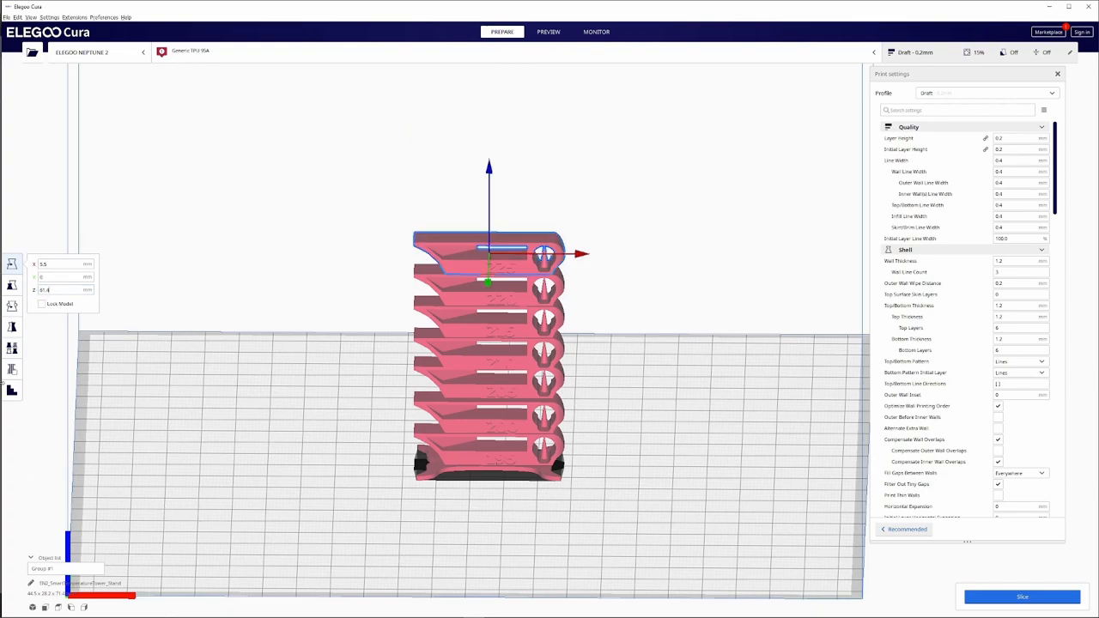
pyautogui.moveTo(674, 489)
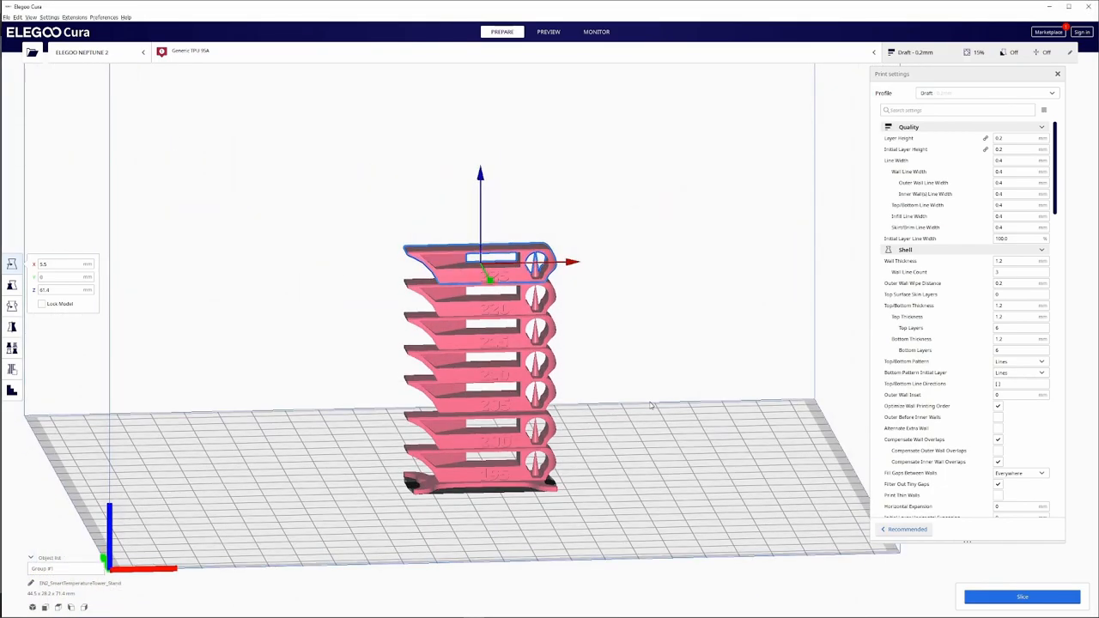
pyautogui.moveTo(430, 451)
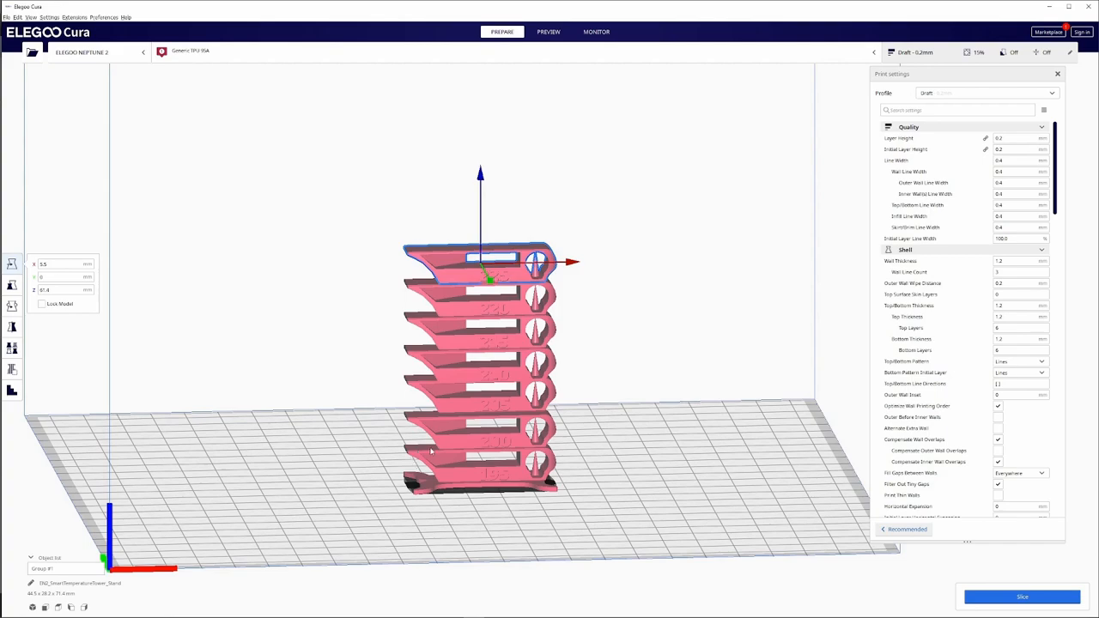
pyautogui.moveTo(514, 491)
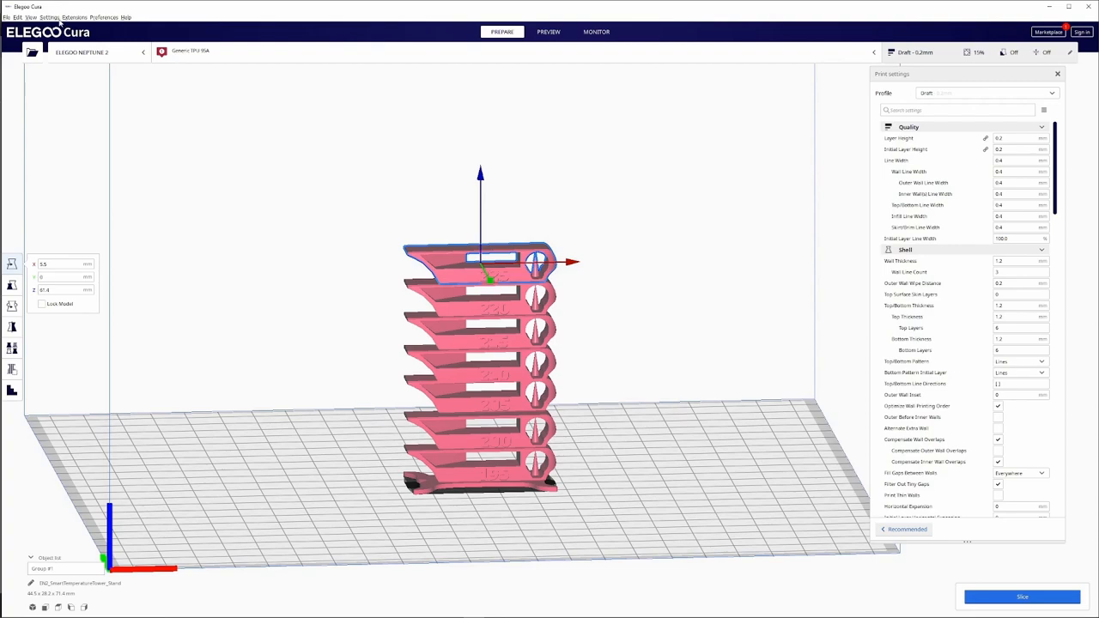
# Bring up the Extensions menu to reach Post Processing > Modify G-Code
pyautogui.click(74, 17)
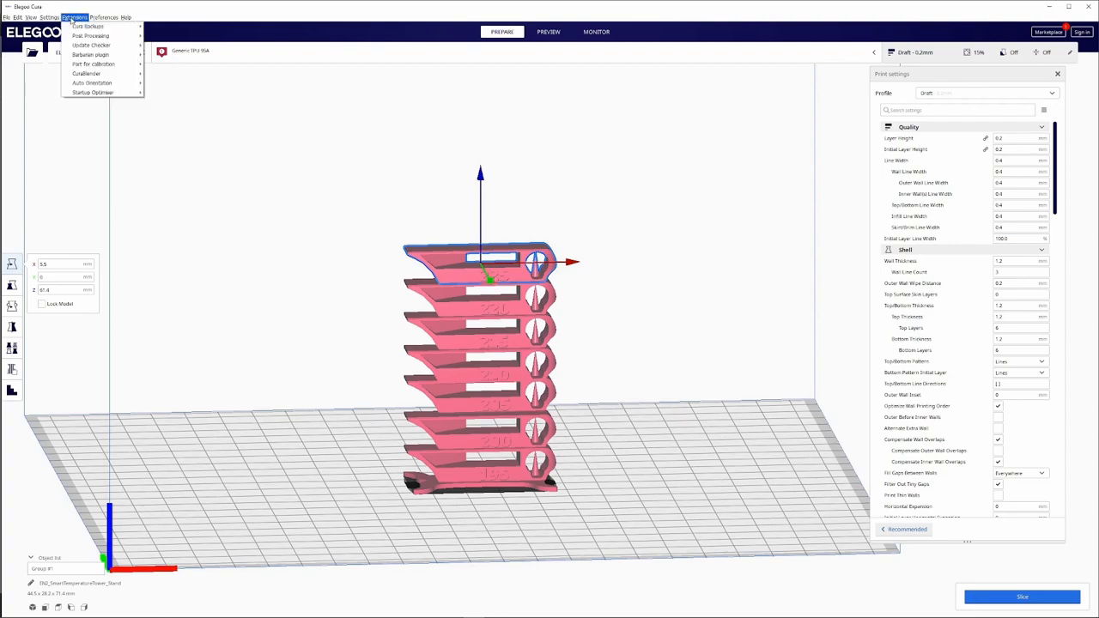
pyautogui.moveTo(91, 36)
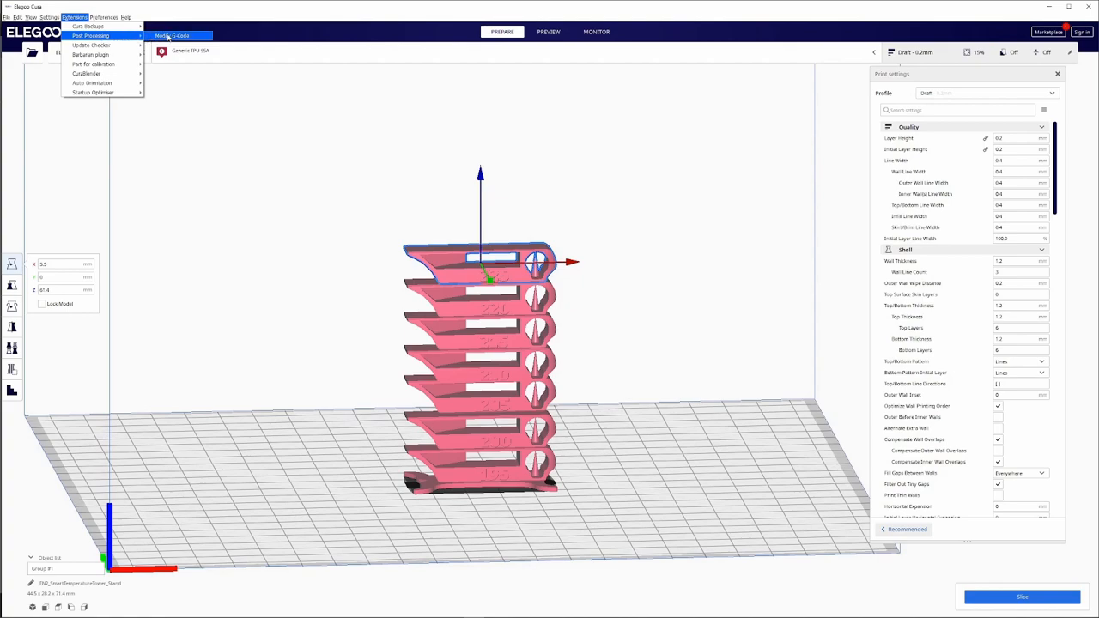
# Show the list of available post-processing scripts in the Post Processing Plugin dialog
pyautogui.click(172, 35)
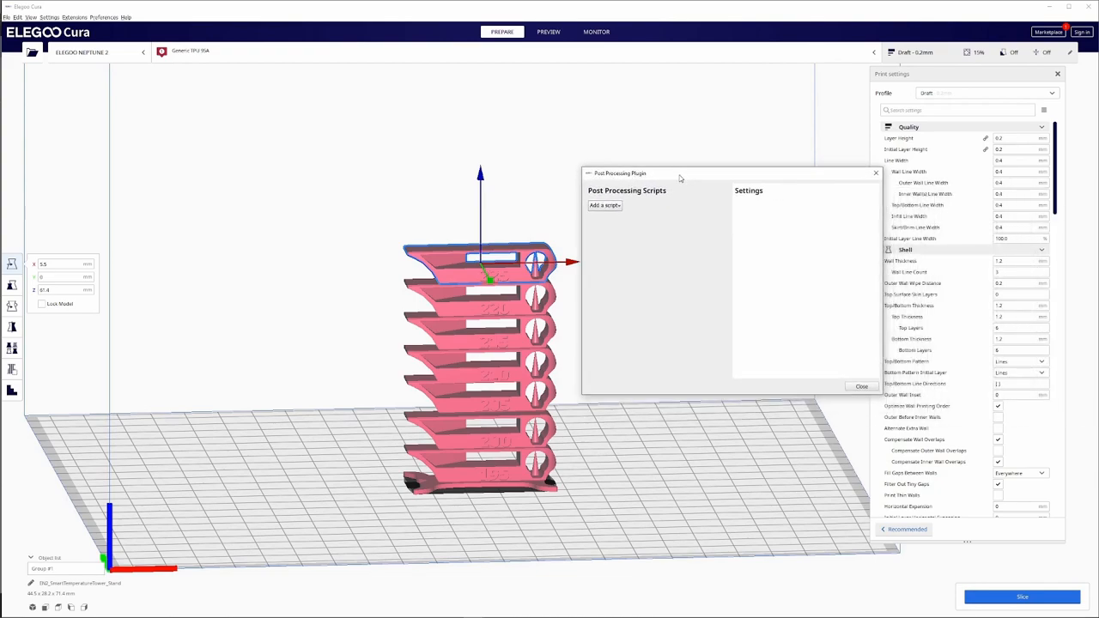
pyautogui.moveTo(614, 209)
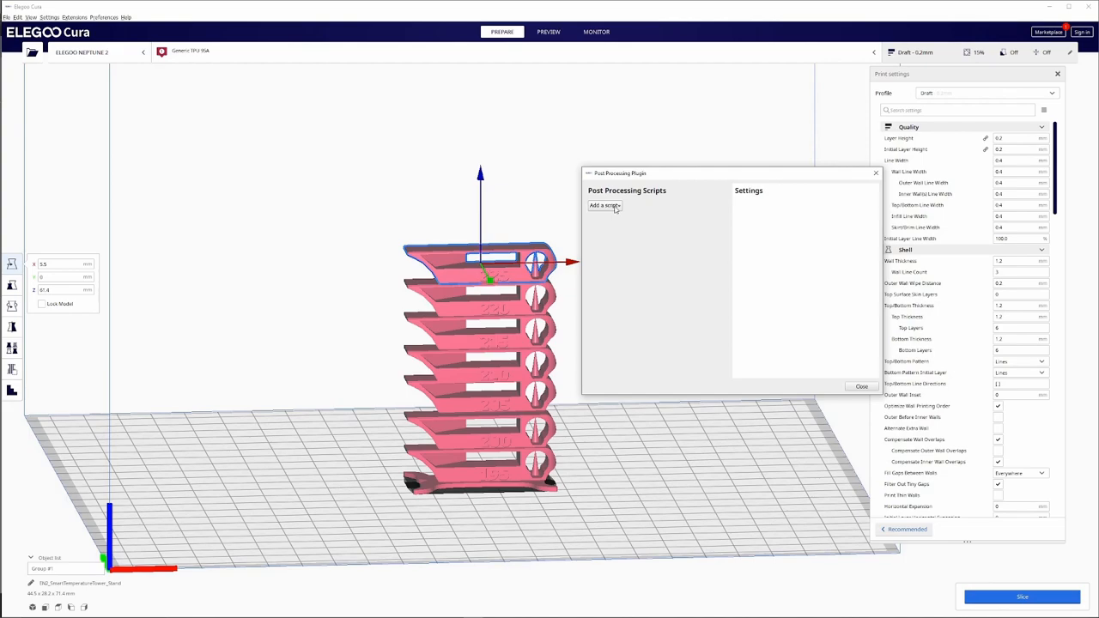
pyautogui.moveTo(639, 205)
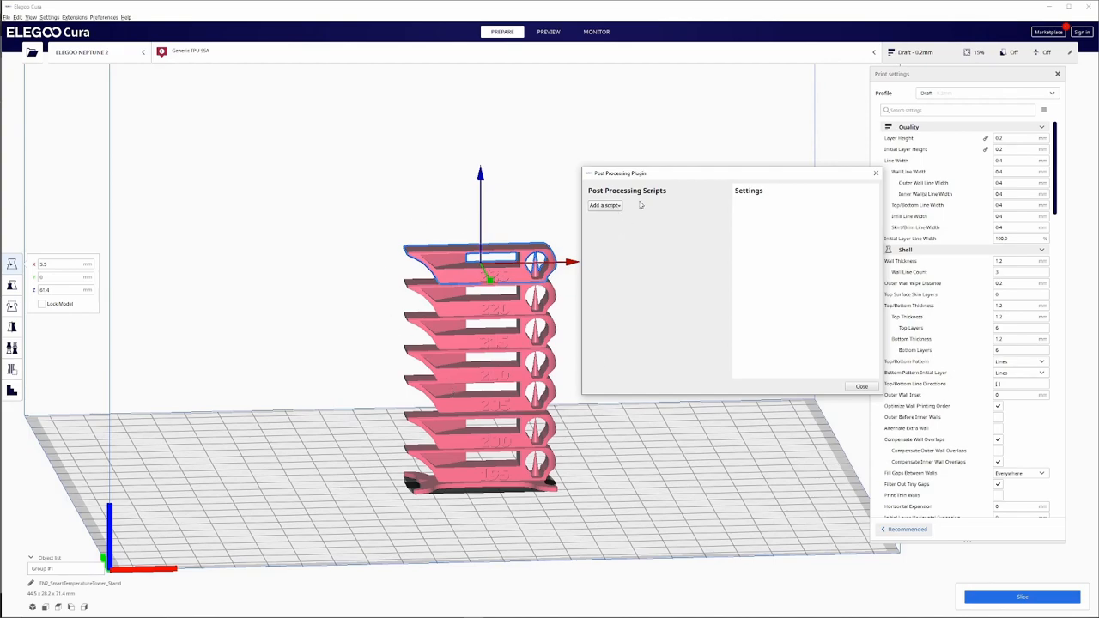
pyautogui.click(604, 205)
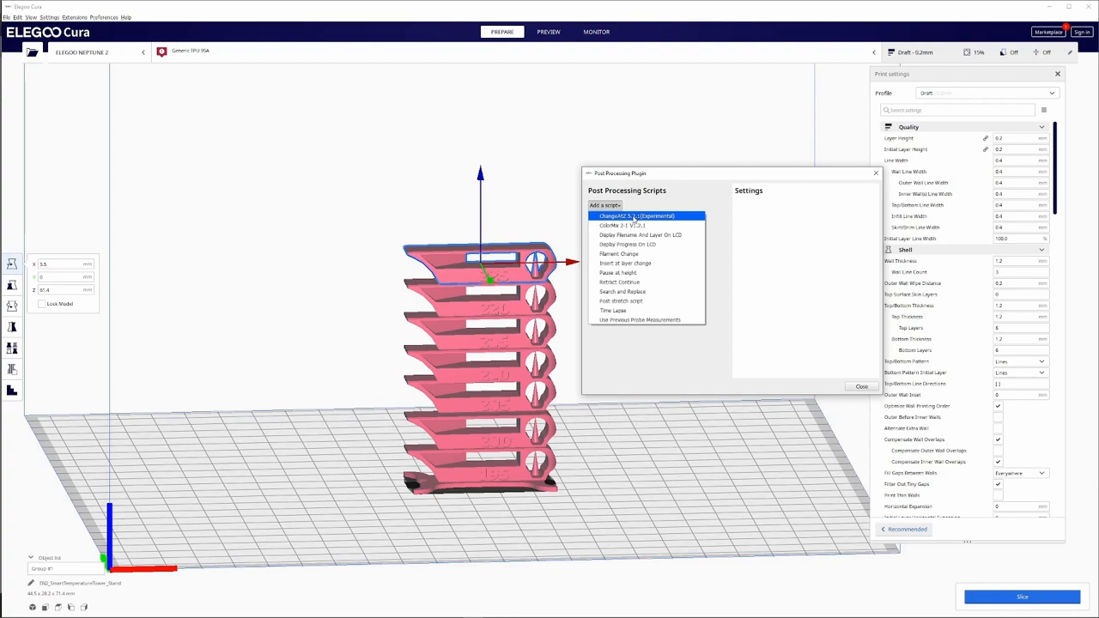
# Add a ChangeAtZ script triggering at 1.4 mm that sets Extruder 1 temperature to 195 °C
pyautogui.click(636, 215)
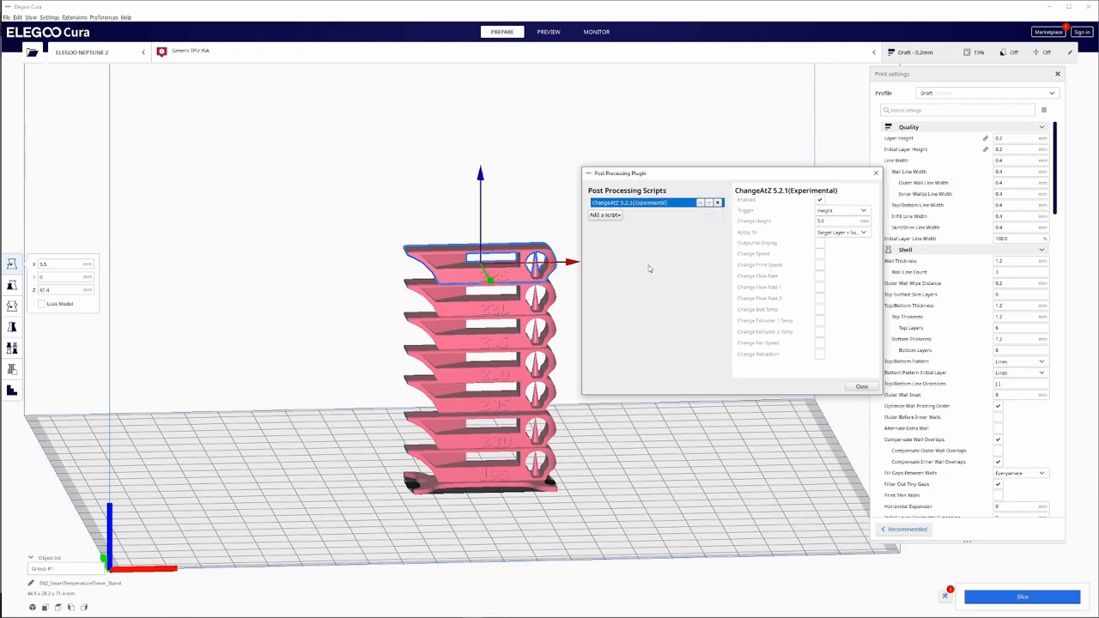
pyautogui.moveTo(782, 189)
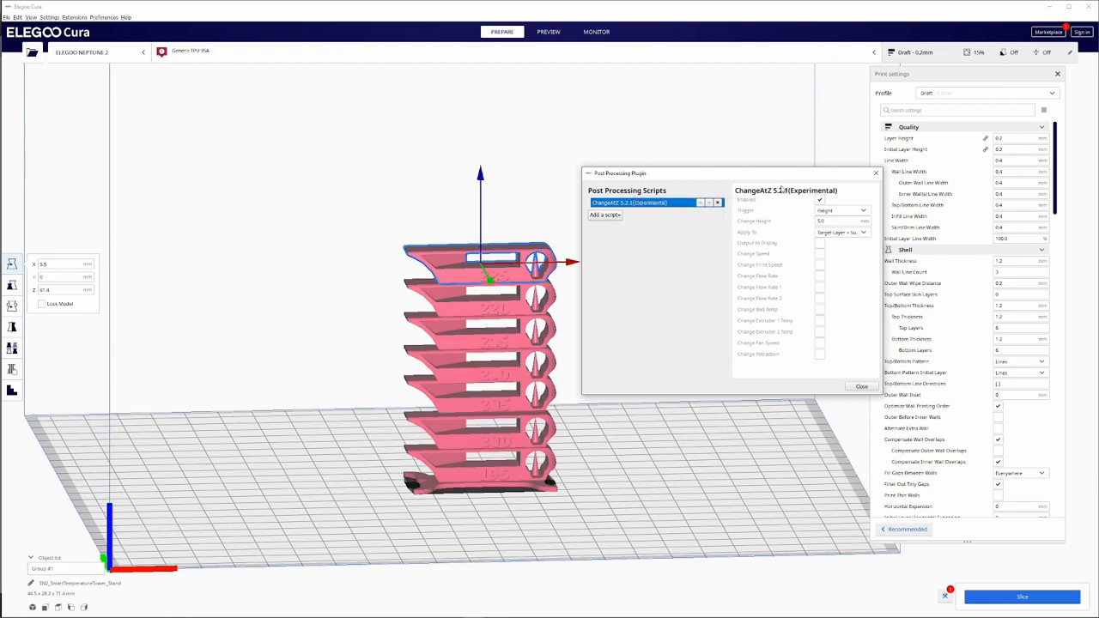
pyautogui.moveTo(862, 370)
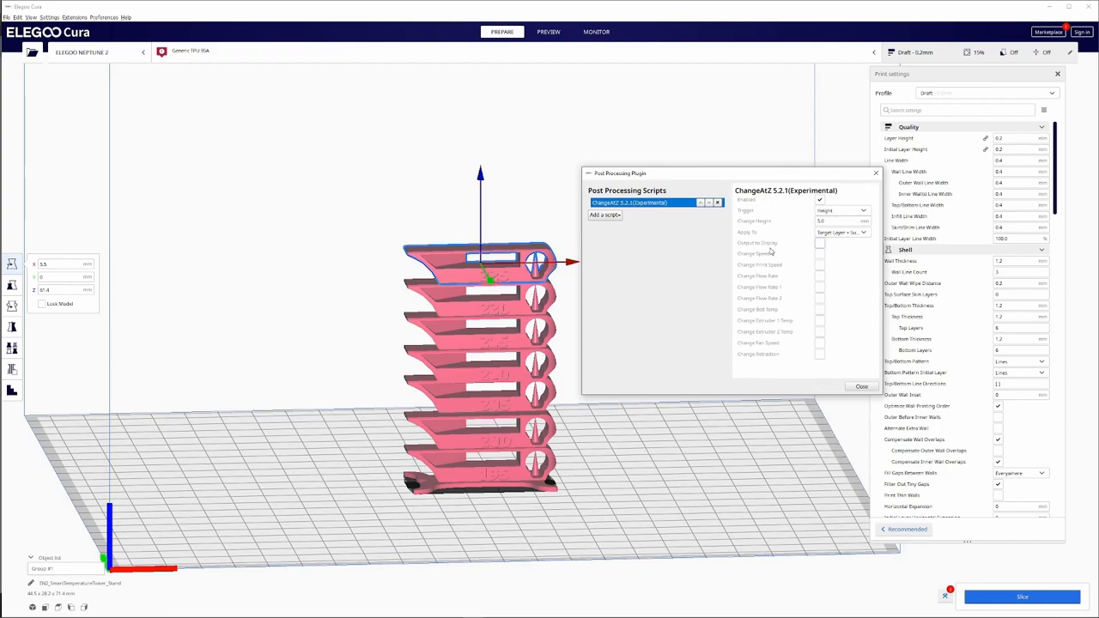
pyautogui.moveTo(820, 199)
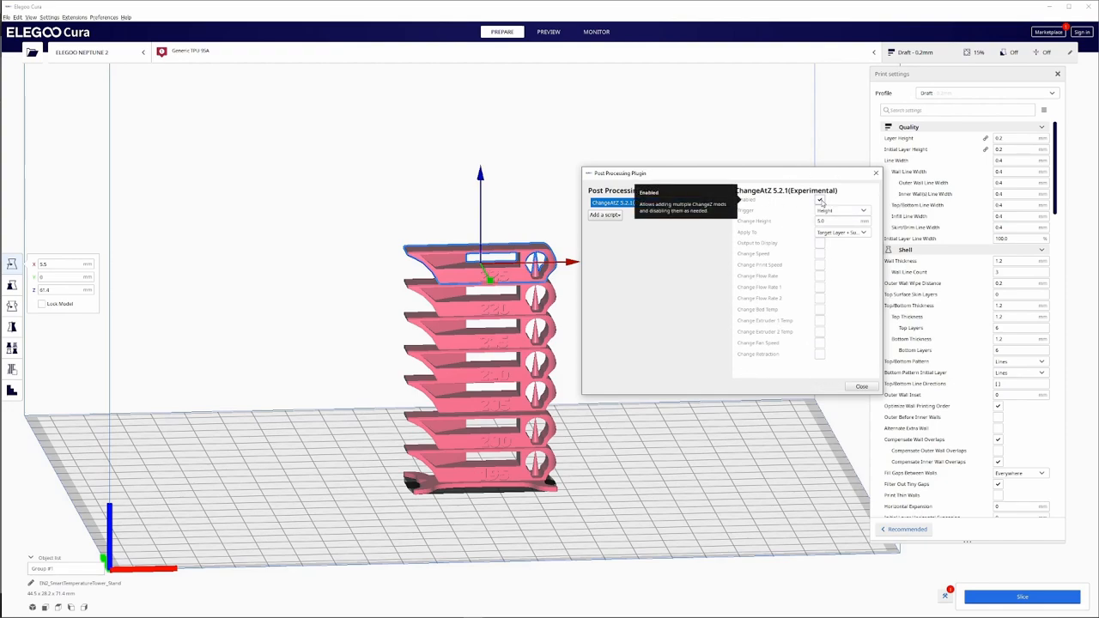
pyautogui.moveTo(855, 216)
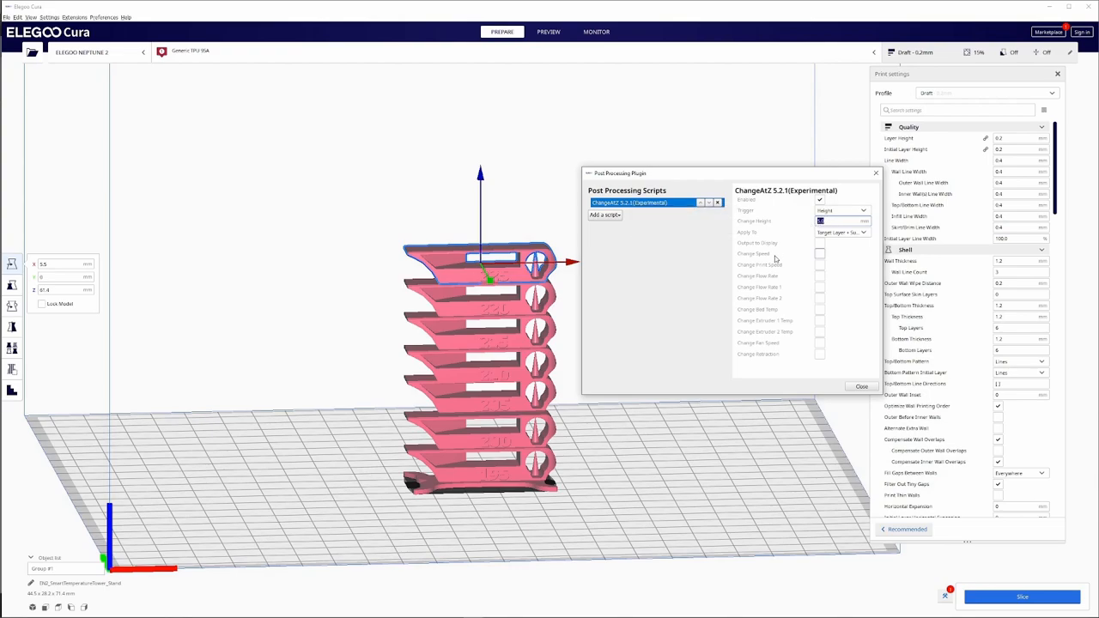
pyautogui.moveTo(756, 253)
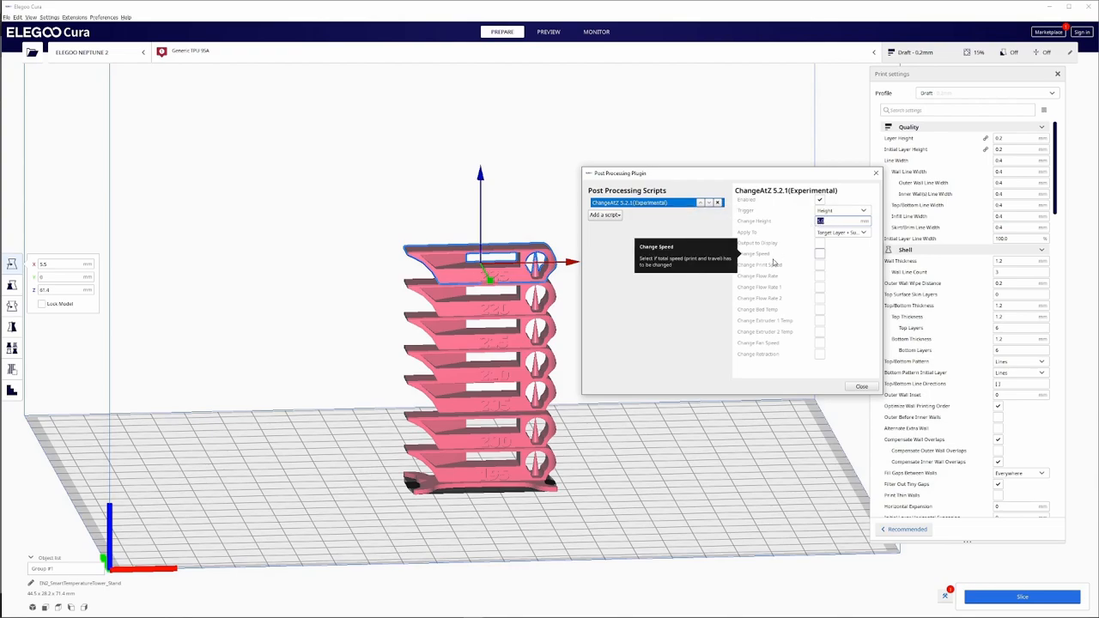
pyautogui.write('1.4')
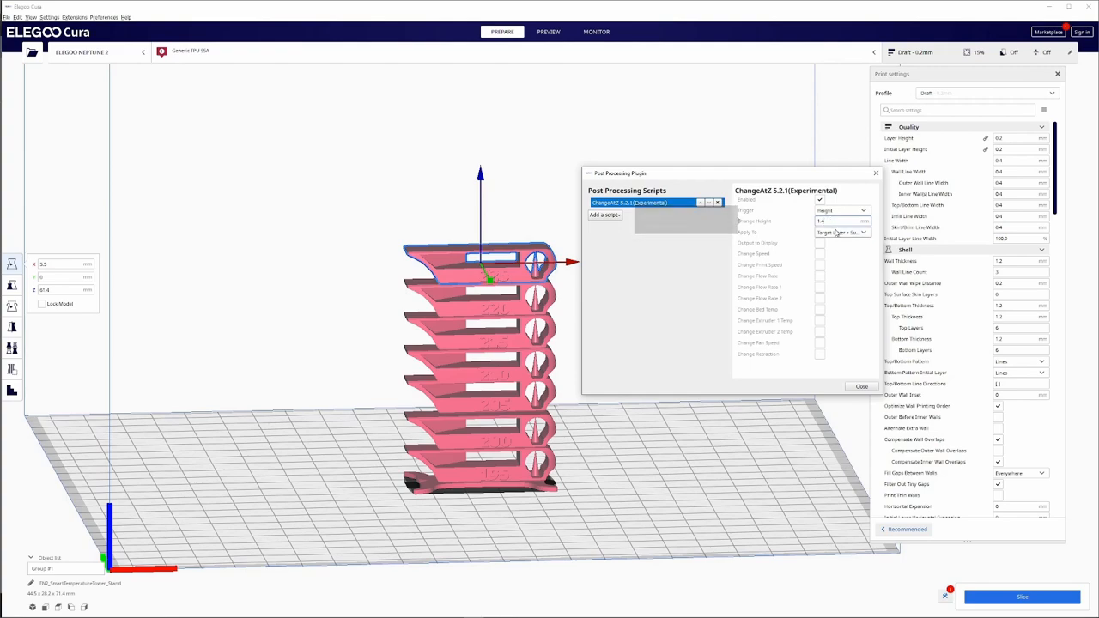
pyautogui.moveTo(842, 233)
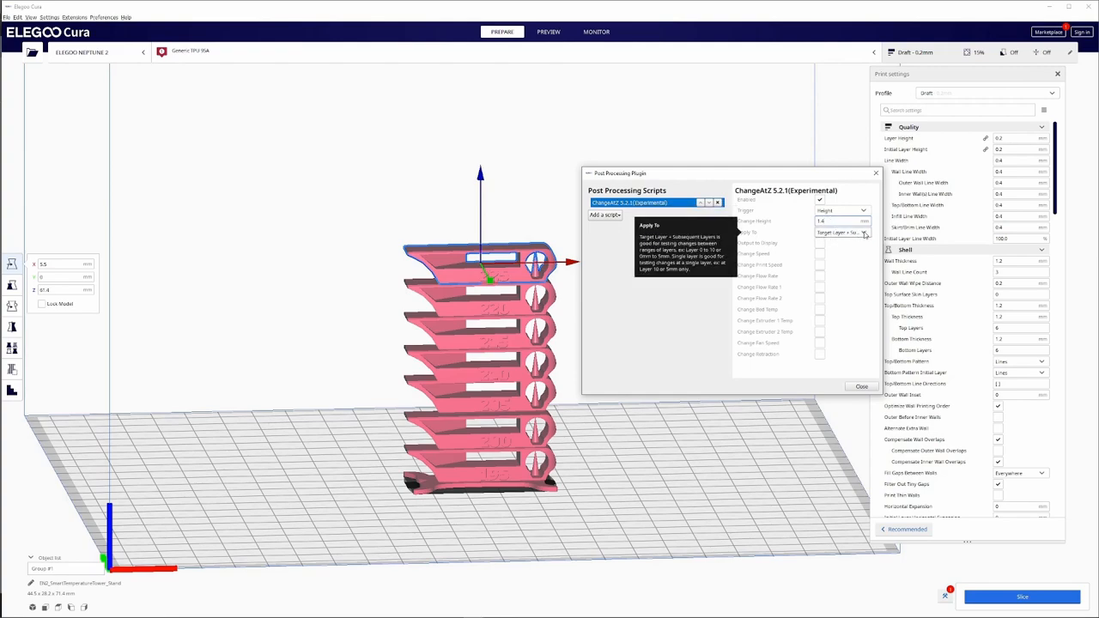
pyautogui.click(842, 233)
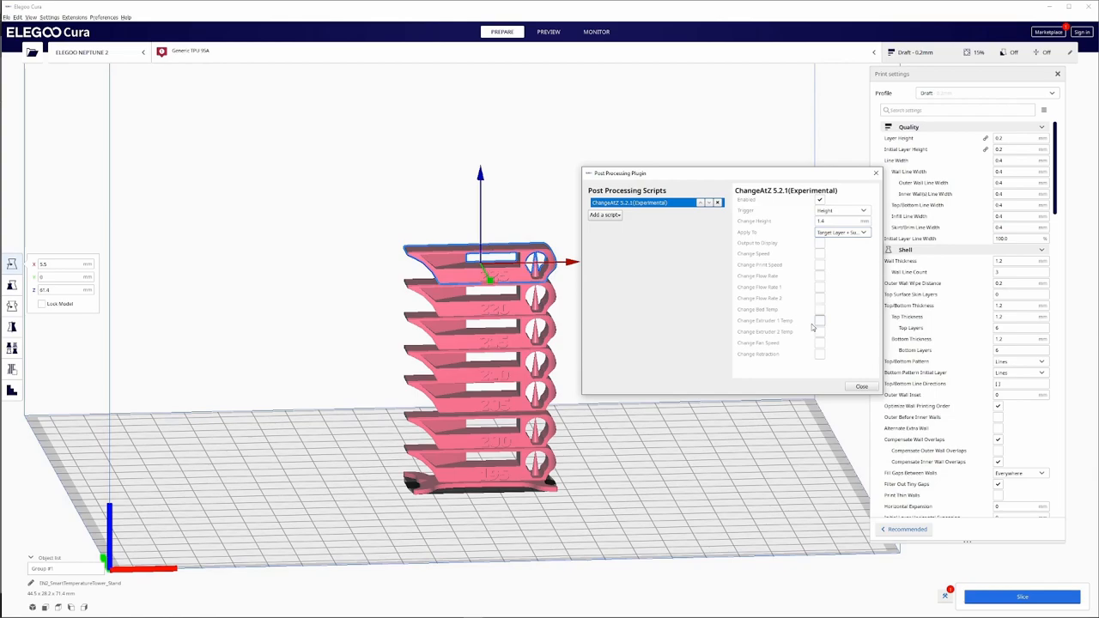
pyautogui.moveTo(764, 321)
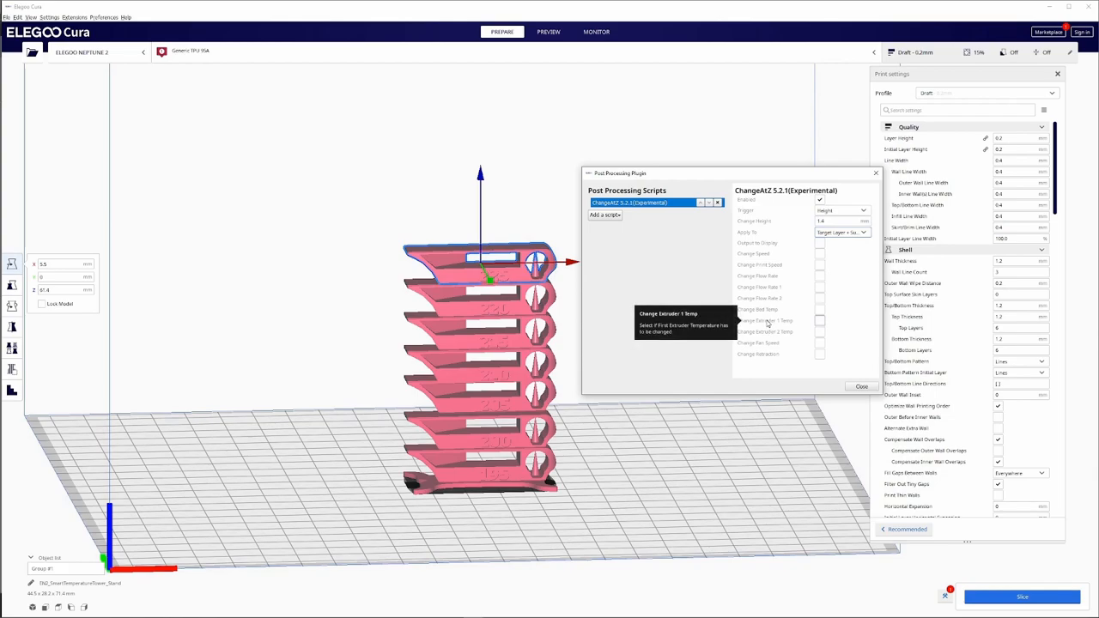
pyautogui.moveTo(822, 326)
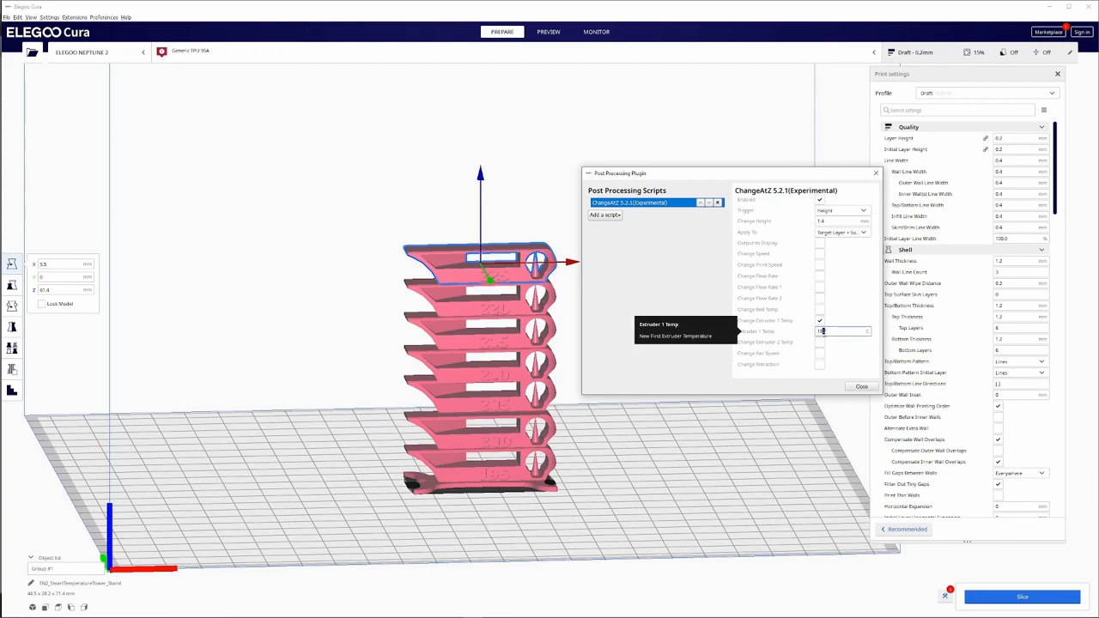
pyautogui.write('195')
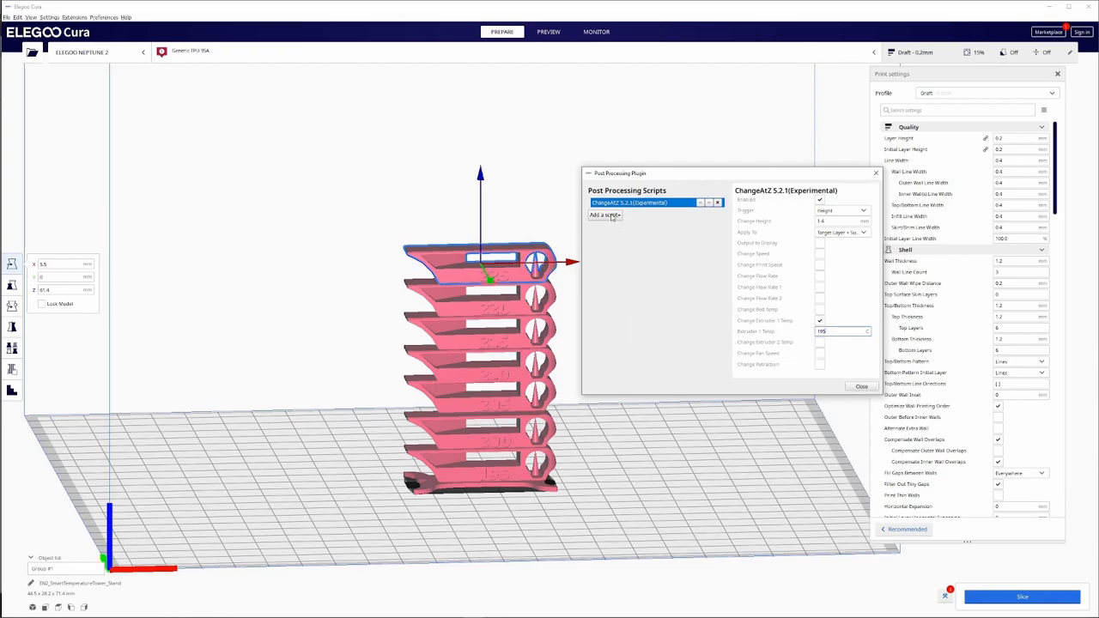
# Add another ChangeAtZ script at 11.4 mm height with Extruder 1 temperature changed to 200 °C
pyautogui.click(603, 215)
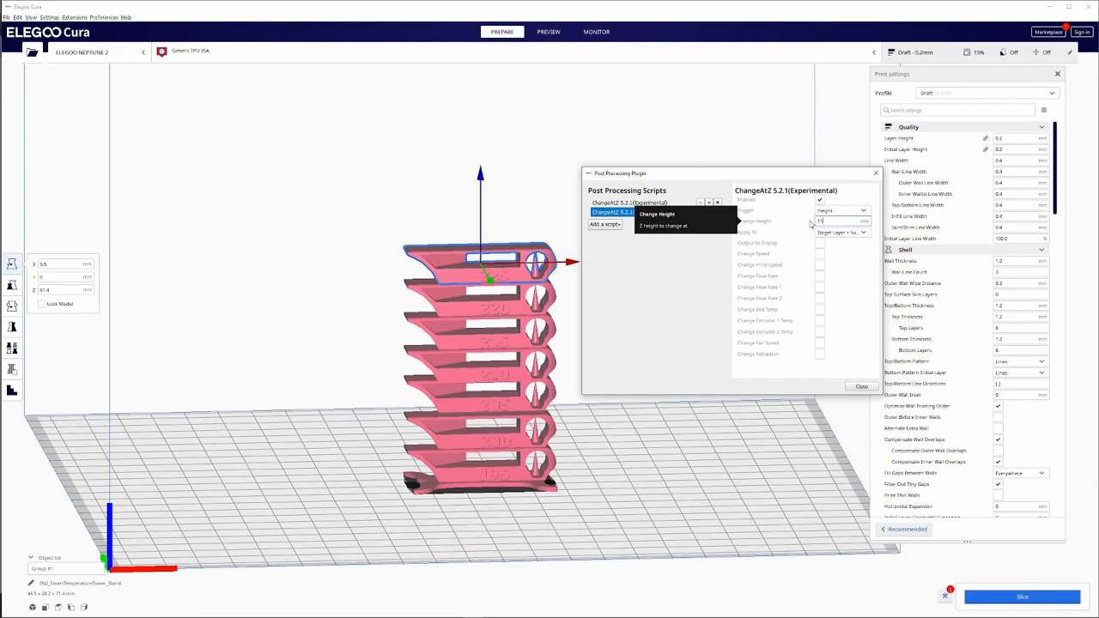
pyautogui.write('1.4')
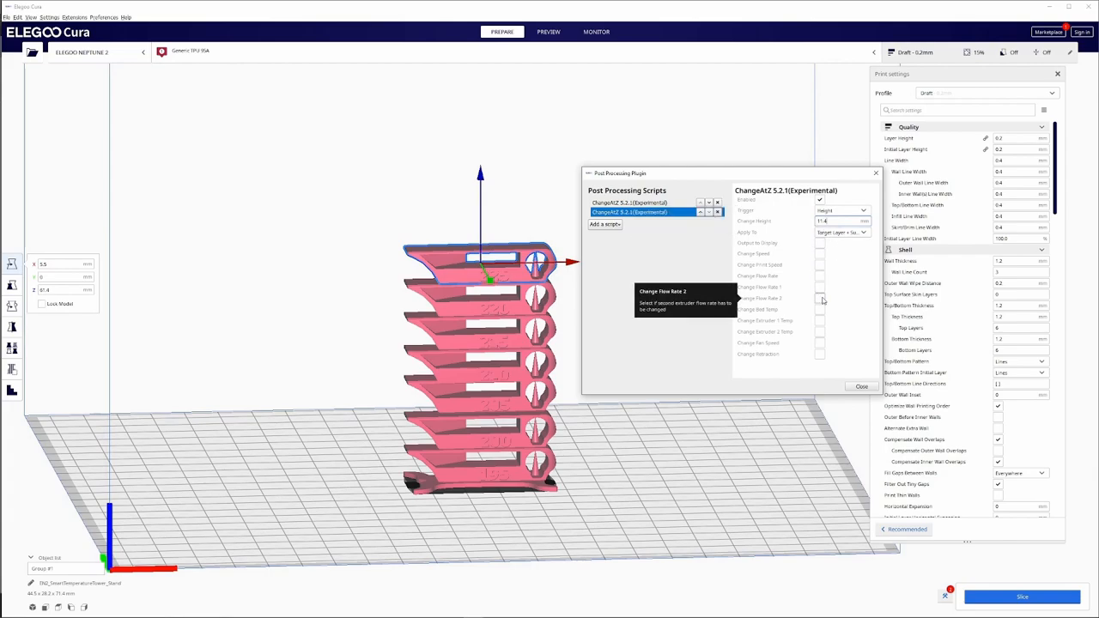
pyautogui.click(820, 320)
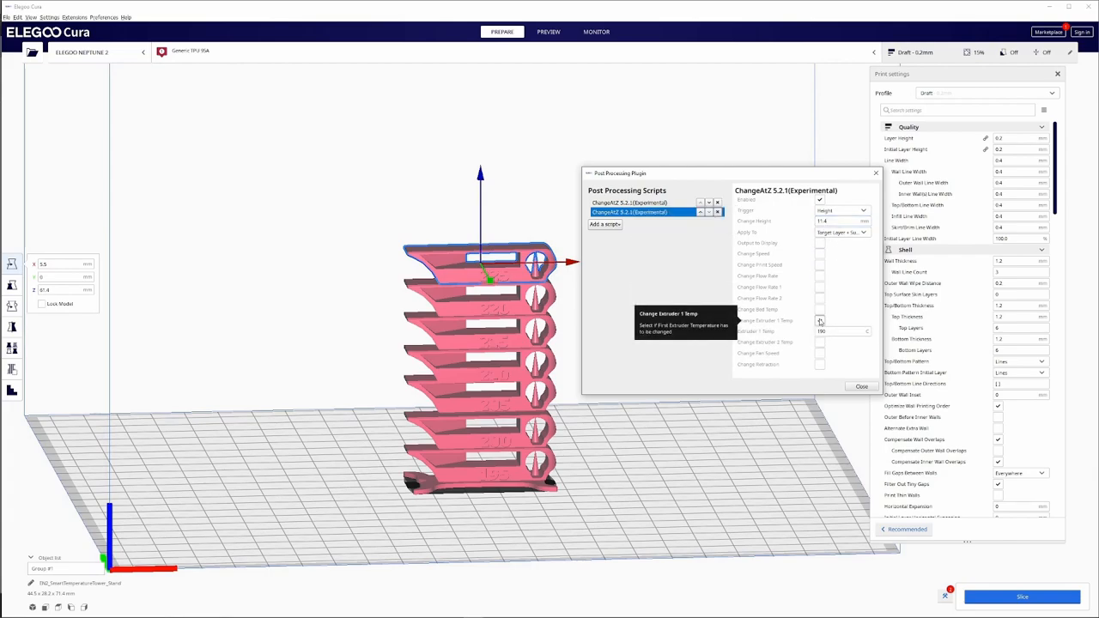
pyautogui.click(819, 320)
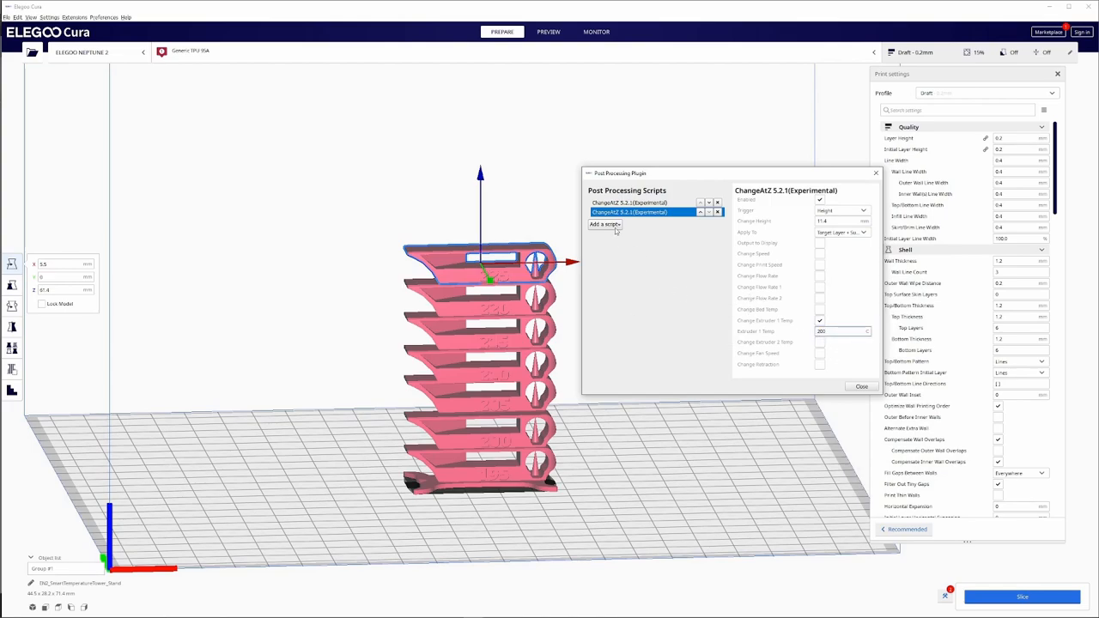
pyautogui.click(604, 225)
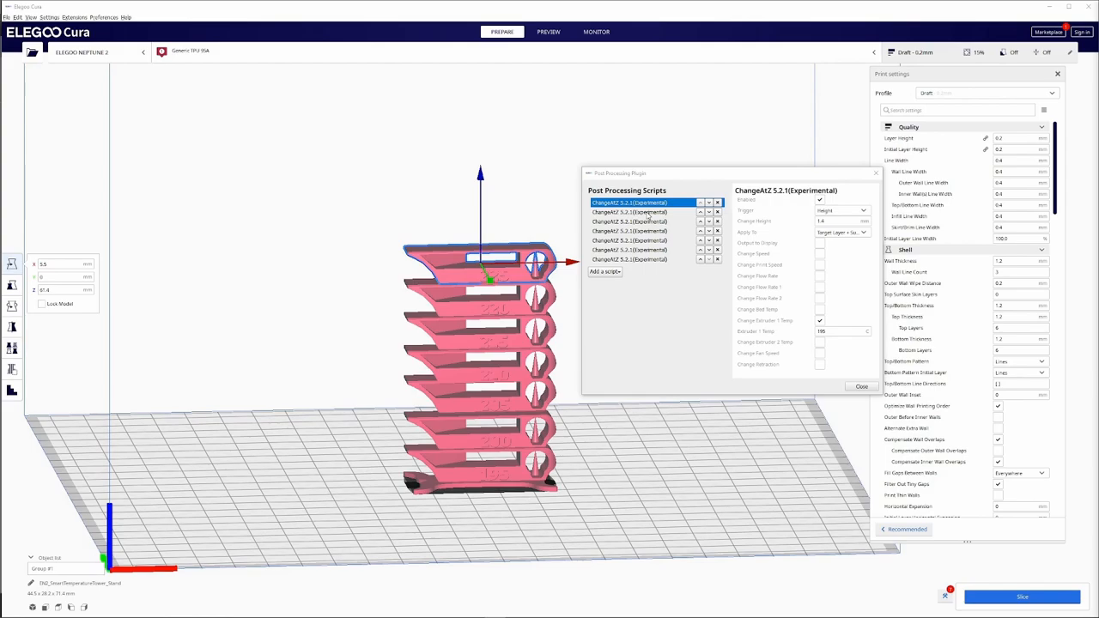
# Review the ChangeAtZ scripts' heights and temperatures (195-225 °C), then close the post-processing window
pyautogui.click(630, 212)
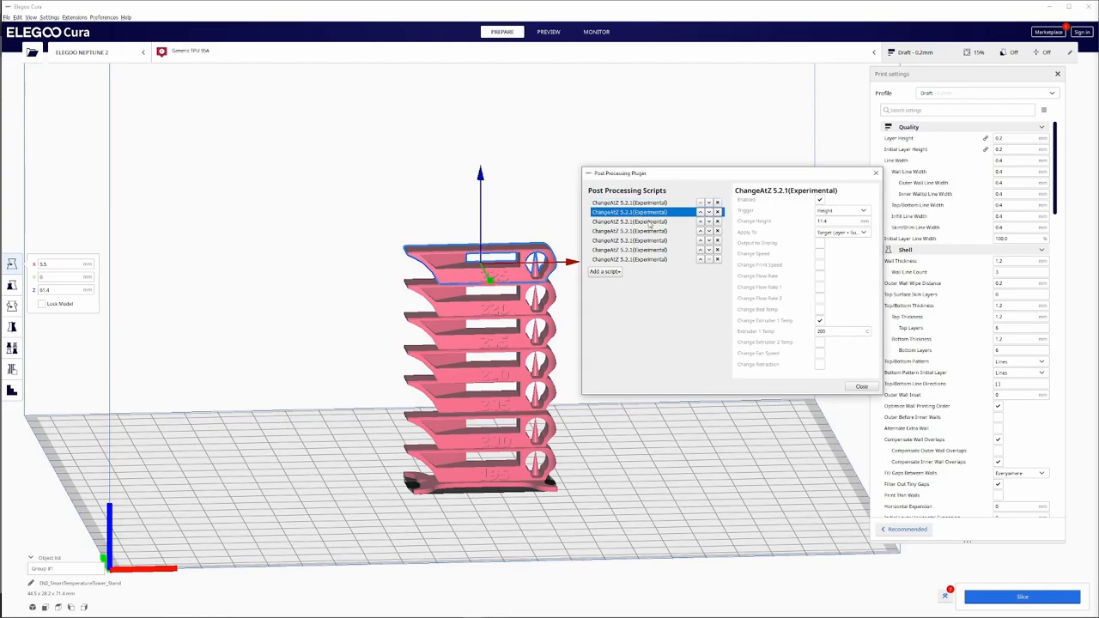
pyautogui.click(630, 231)
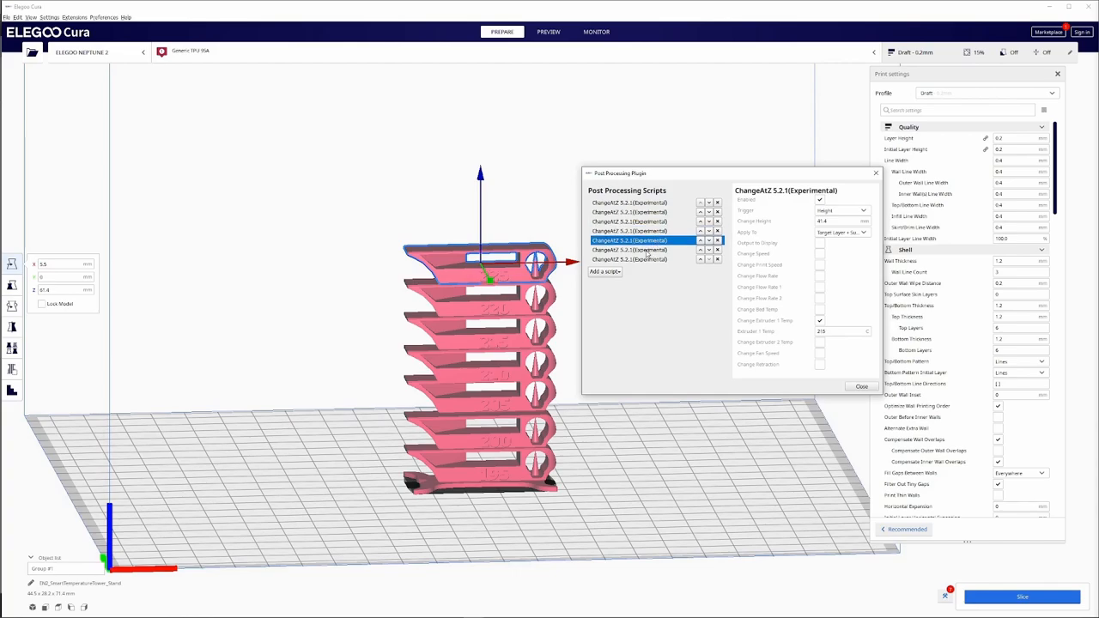
pyautogui.click(629, 260)
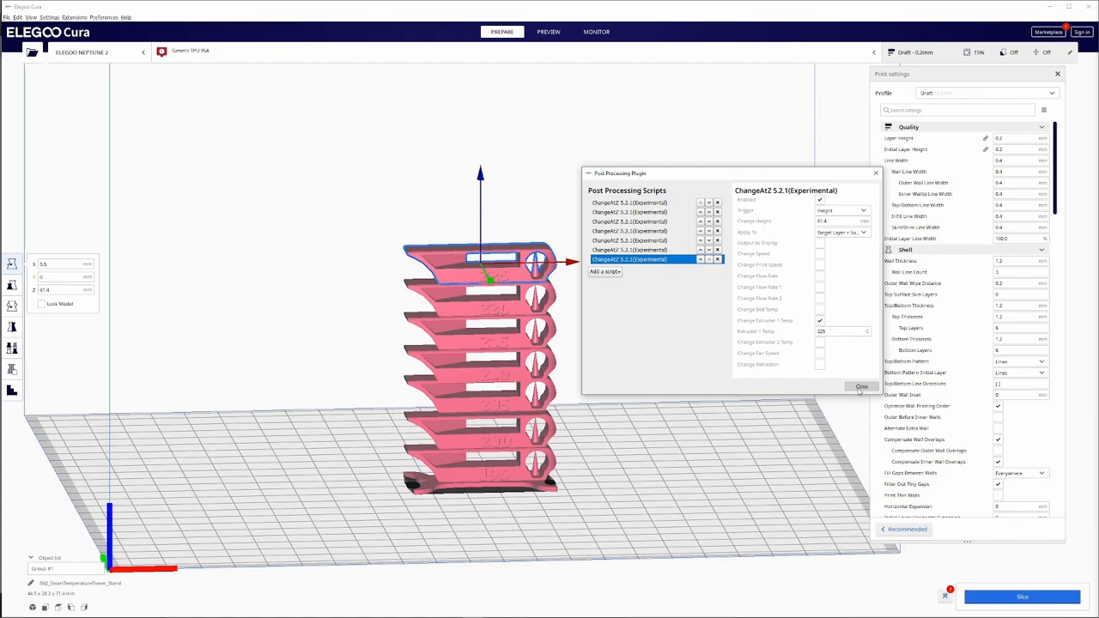
pyautogui.click(860, 386)
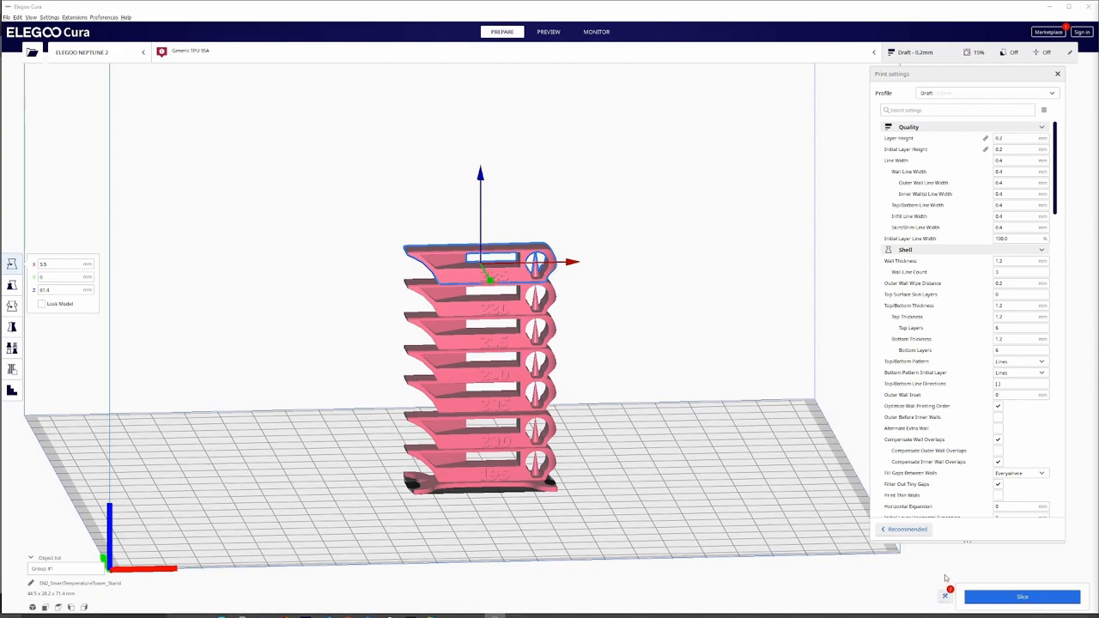
pyautogui.moveTo(946, 595)
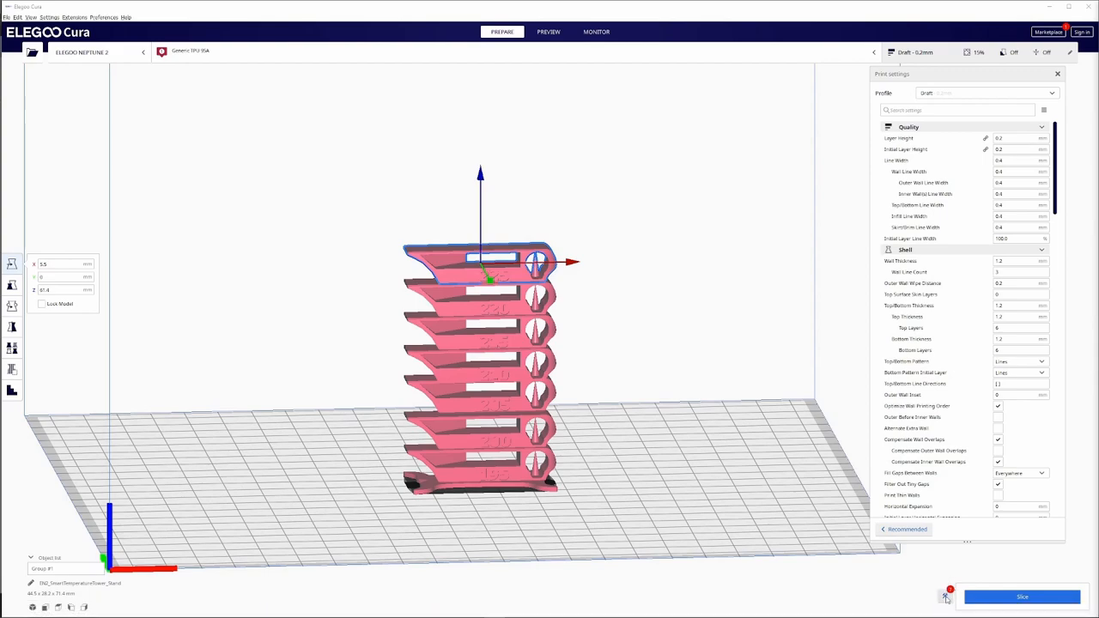
pyautogui.moveTo(952, 598)
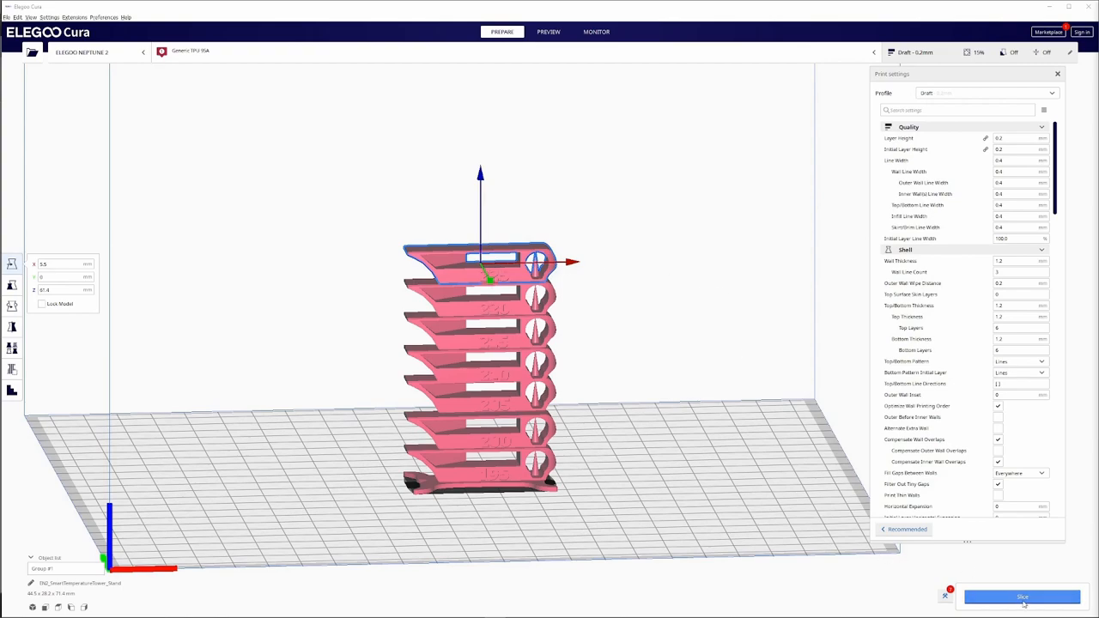
# Slice the merged temperature tower with its per-floor temperature changes
pyautogui.click(1022, 597)
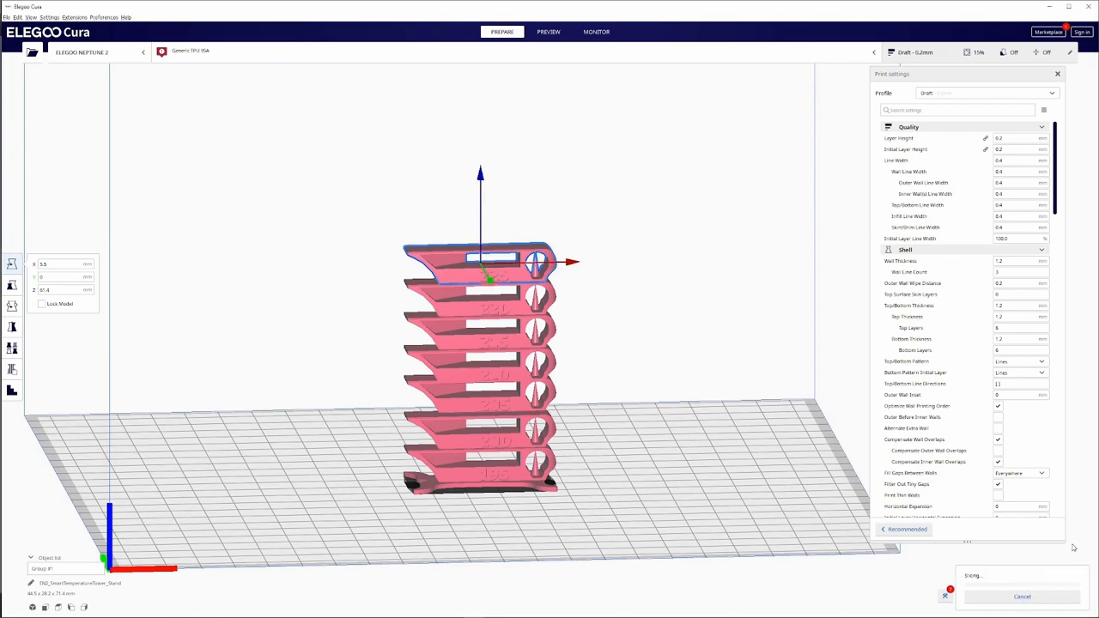